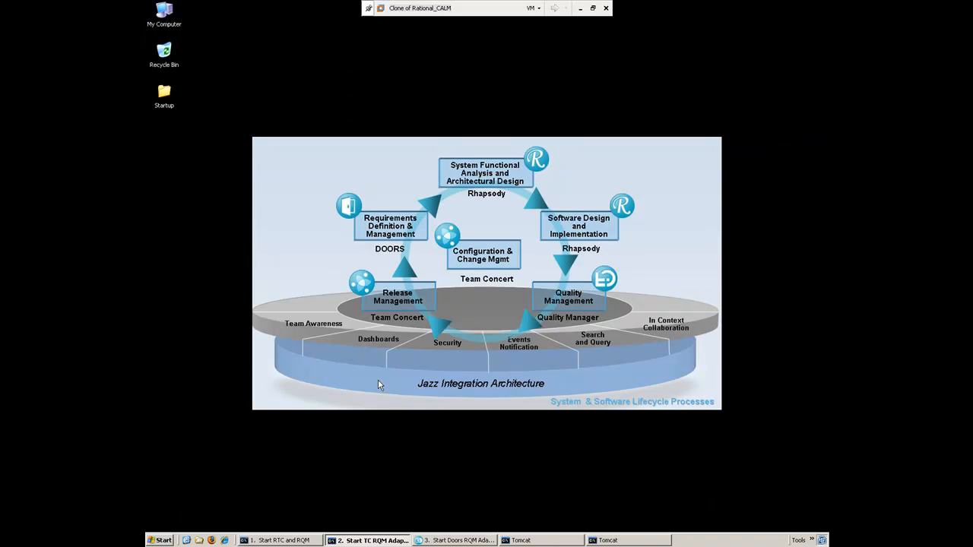
pyautogui.moveTo(380, 327)
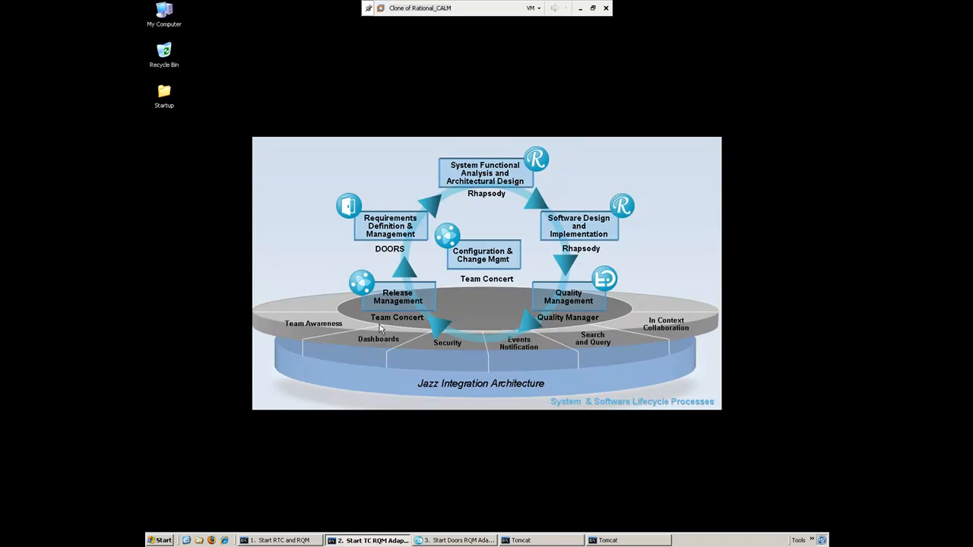
# - Launch the Team Concert client so the Workspace Launcher prompt appears
pyautogui.click(161, 542)
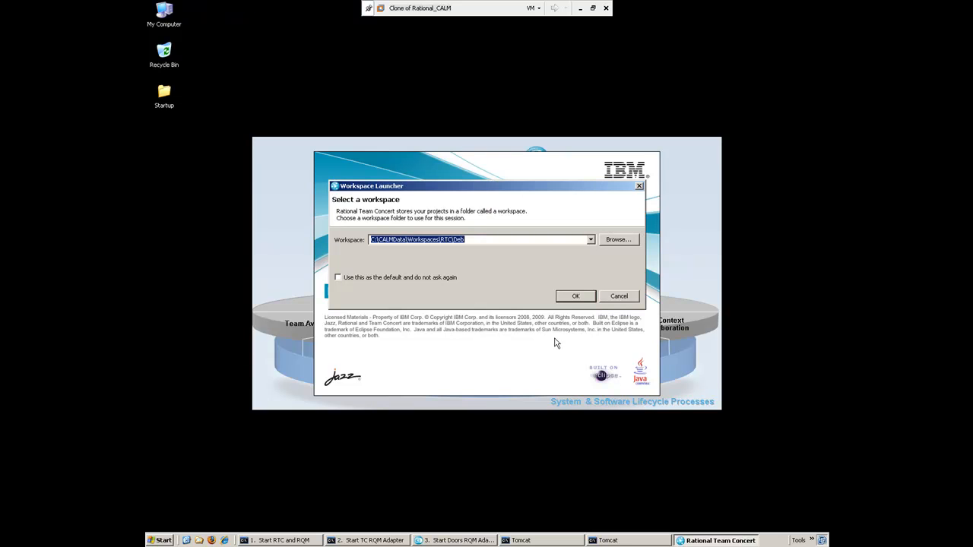
# - Accept the proposed workspace and load the Work Items perspective
pyautogui.click(575, 295)
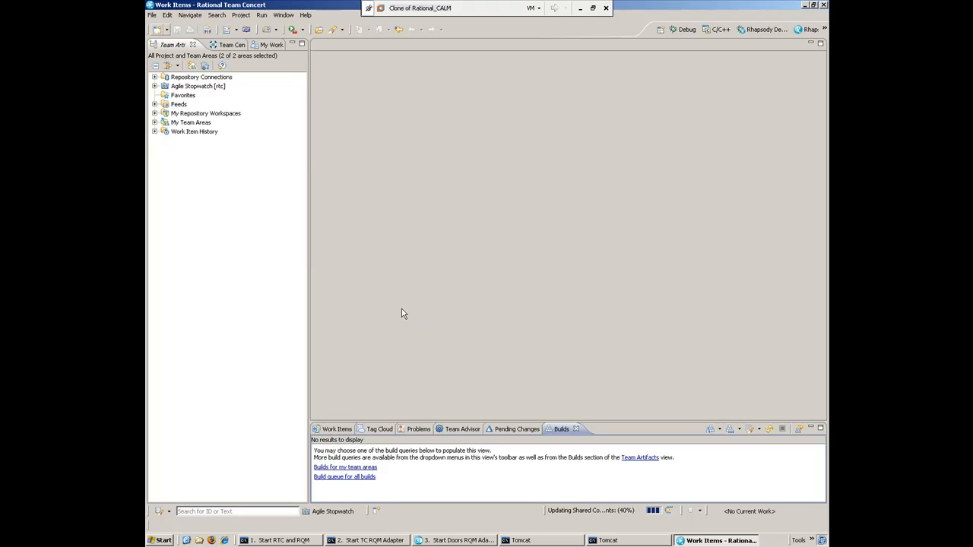
pyautogui.moveTo(394, 293)
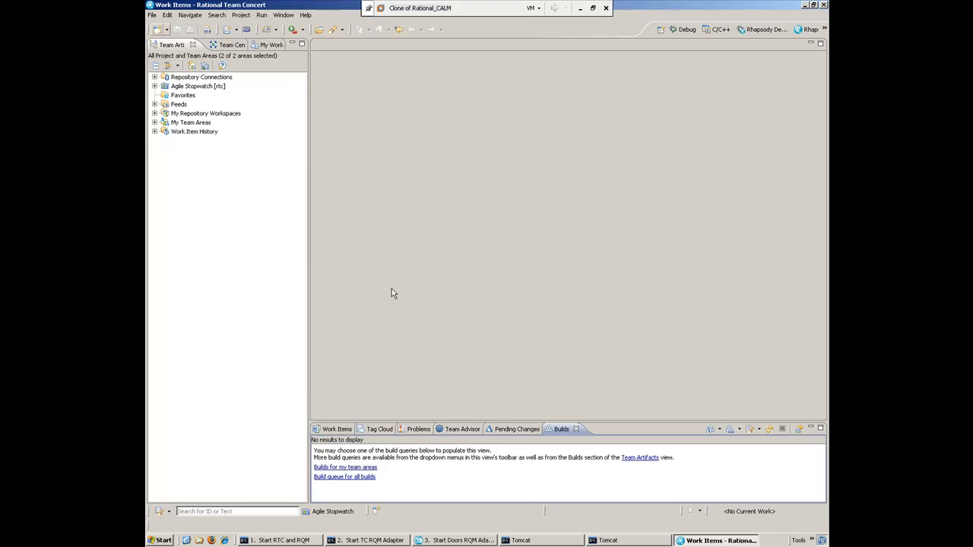
pyautogui.moveTo(465, 262)
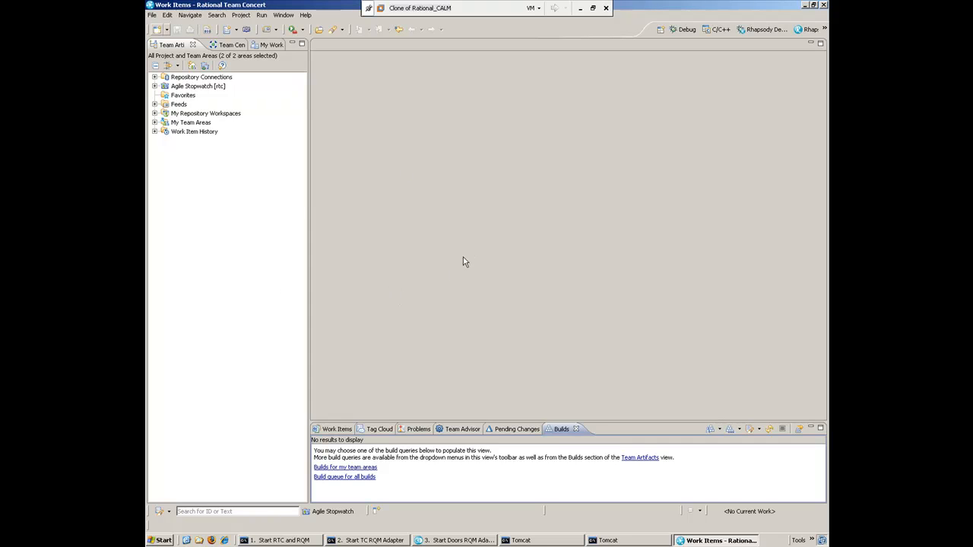
pyautogui.moveTo(405, 289)
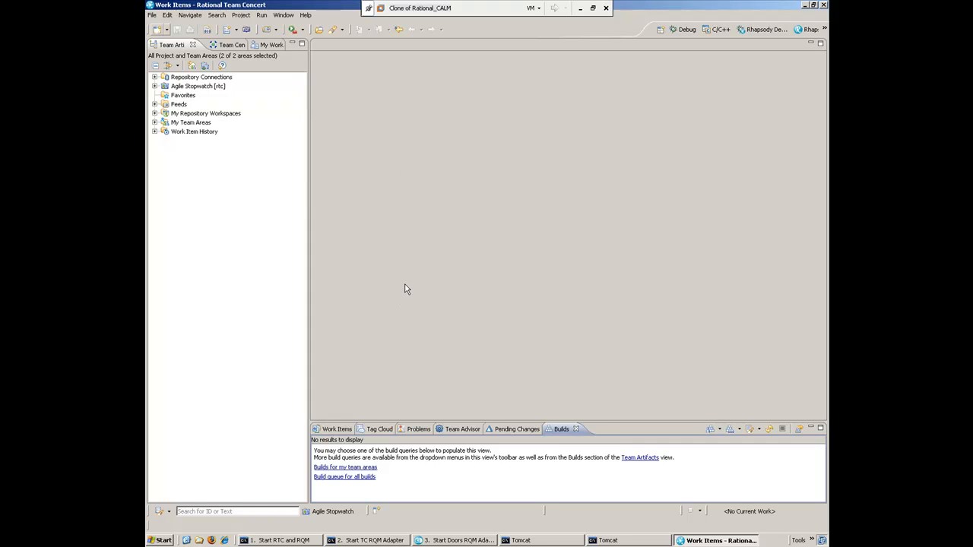
pyautogui.moveTo(255, 128)
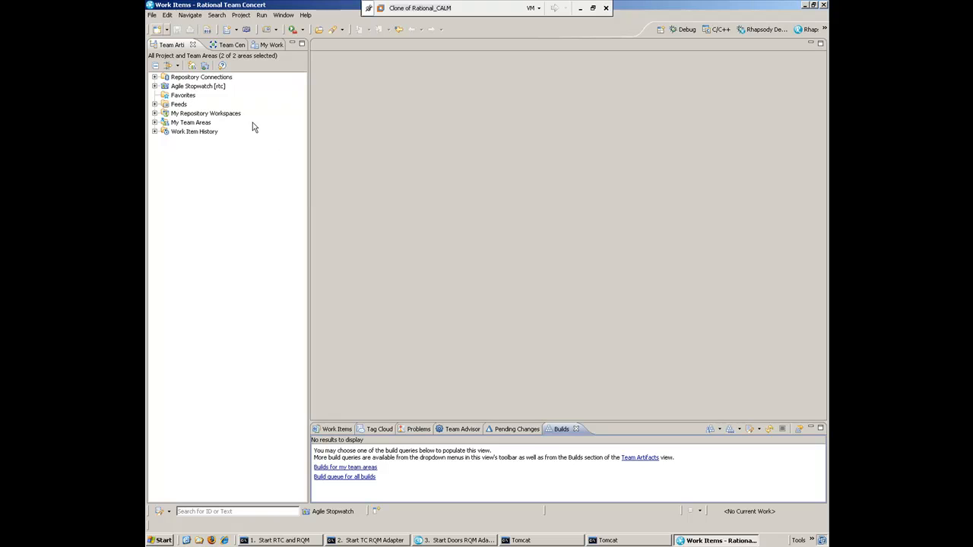
pyautogui.moveTo(268, 52)
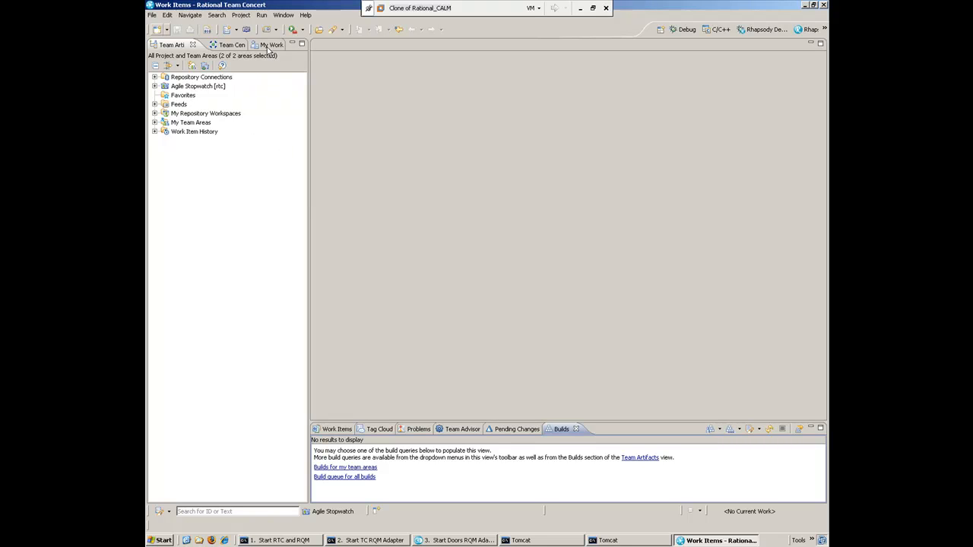
# - Show My Work and review inbox items such as Lap Timer Control
pyautogui.click(252, 44)
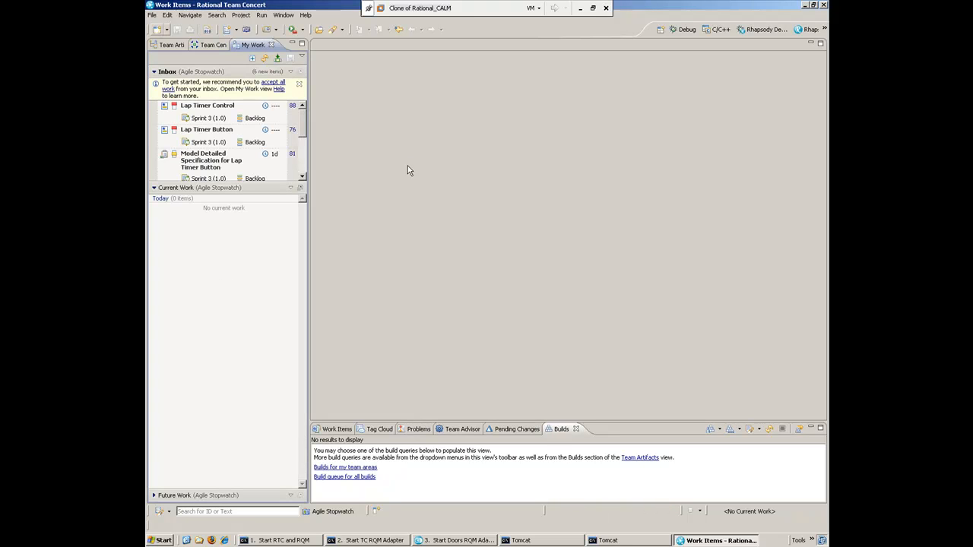
pyautogui.moveTo(210, 128)
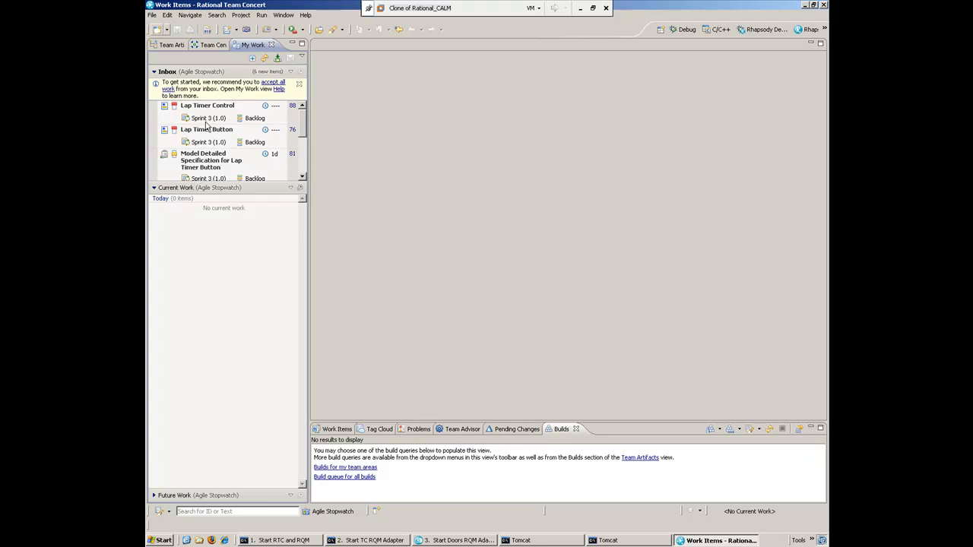
pyautogui.moveTo(313, 146)
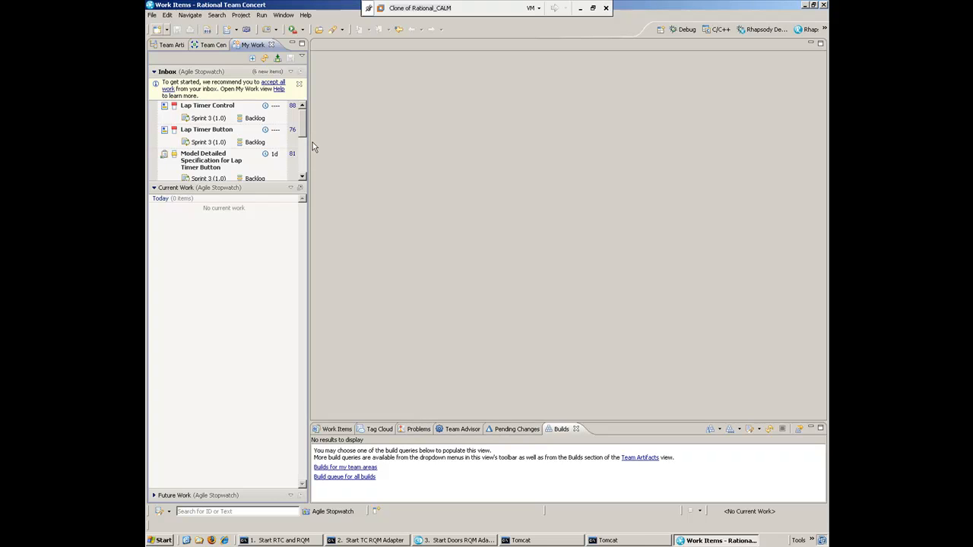
pyautogui.scroll(-3)
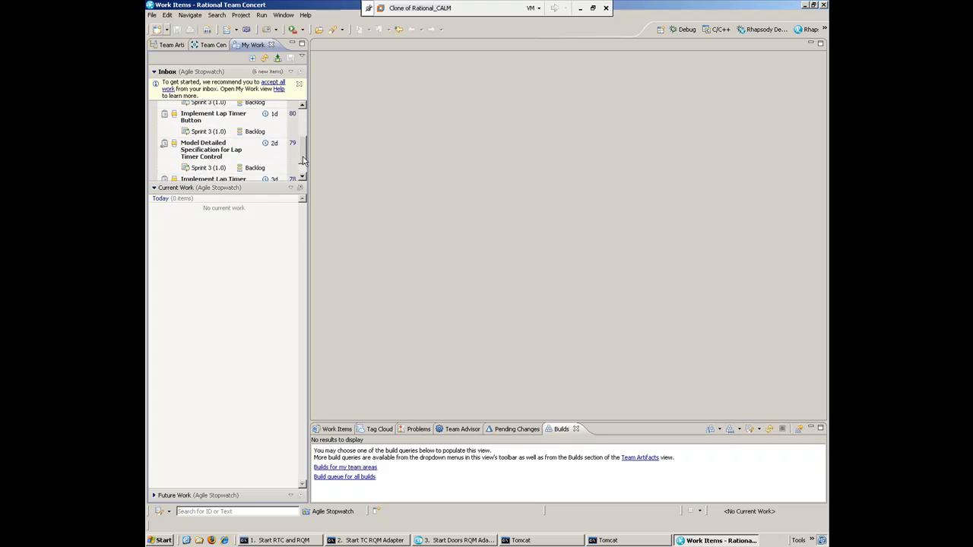
pyautogui.scroll(3)
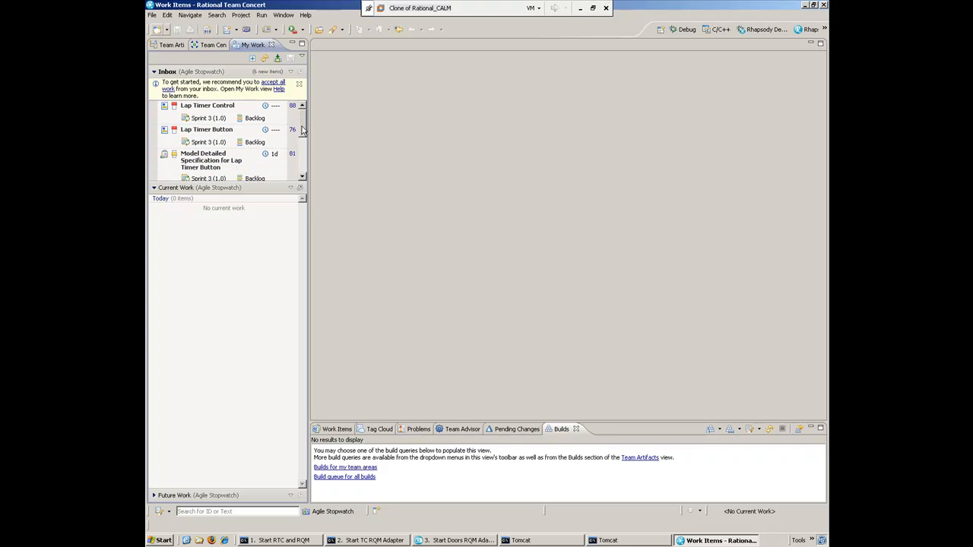
pyautogui.moveTo(255, 163)
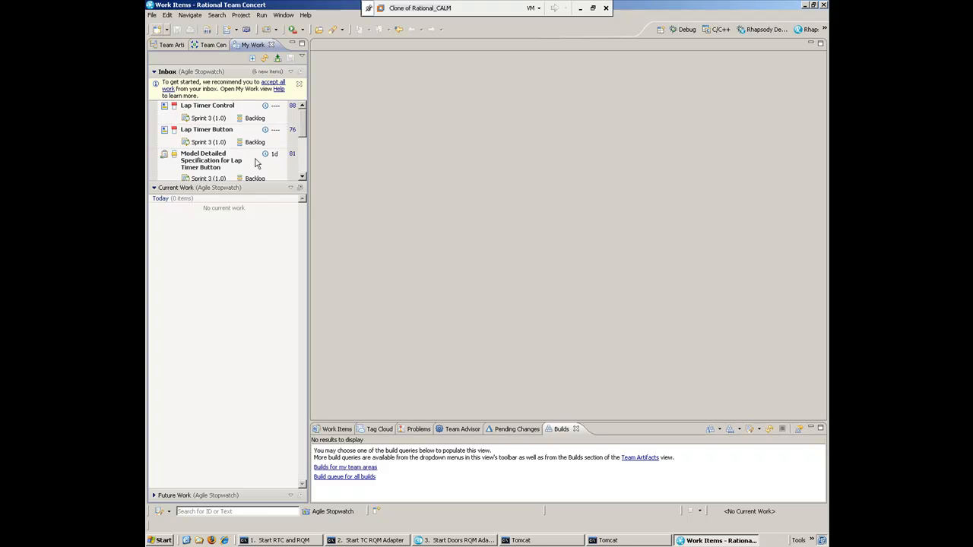
pyautogui.moveTo(311, 192)
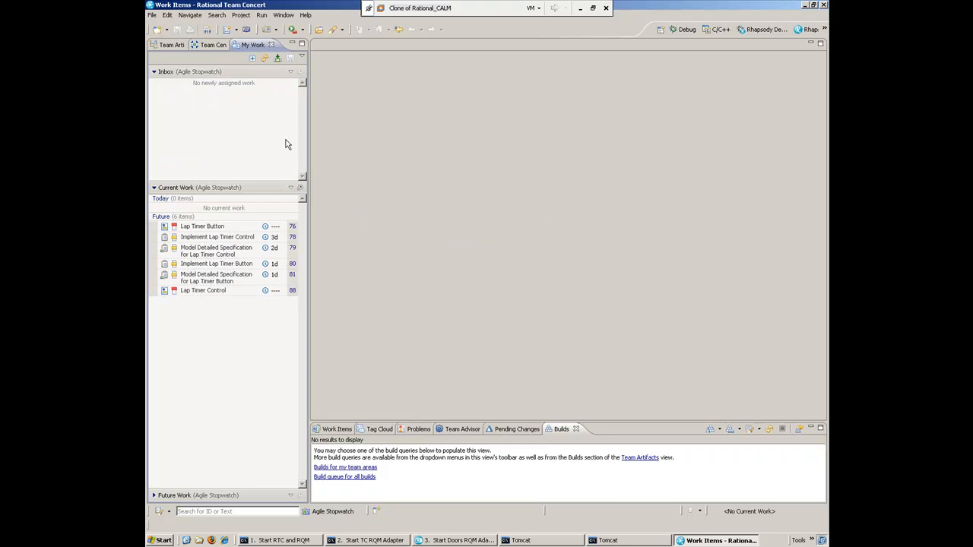
pyautogui.moveTo(226, 255)
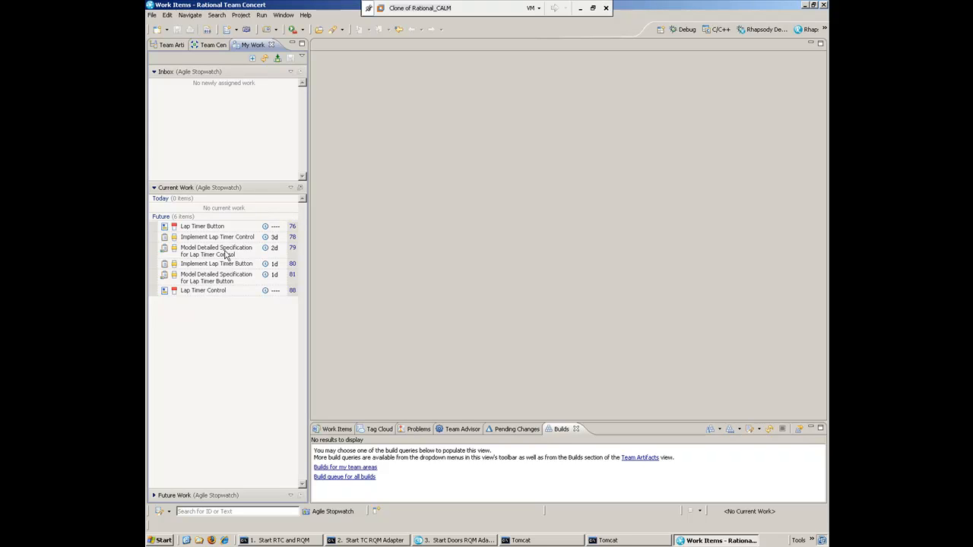
pyautogui.moveTo(199, 256)
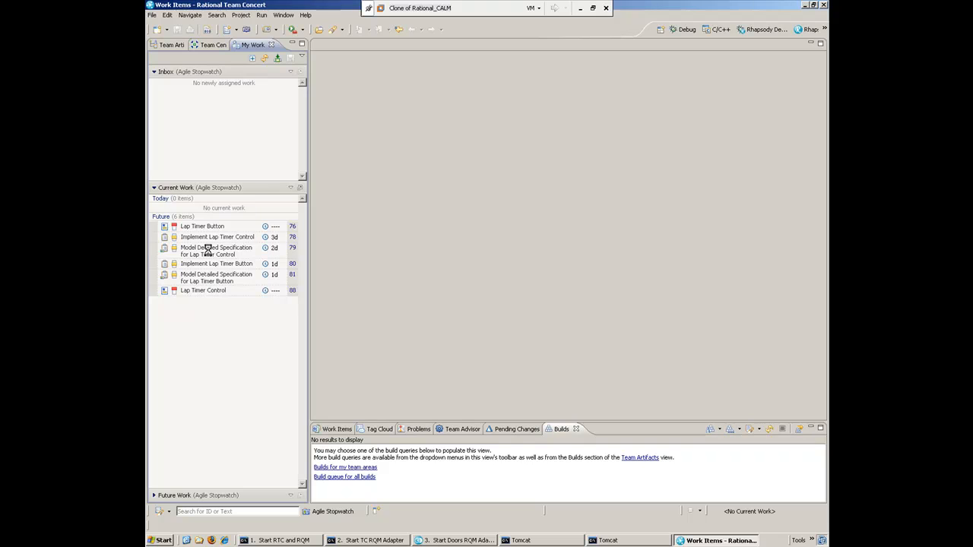
# - Open the Lap Timer Control Model Detailed Specification task
pyautogui.doubleClick(216, 251)
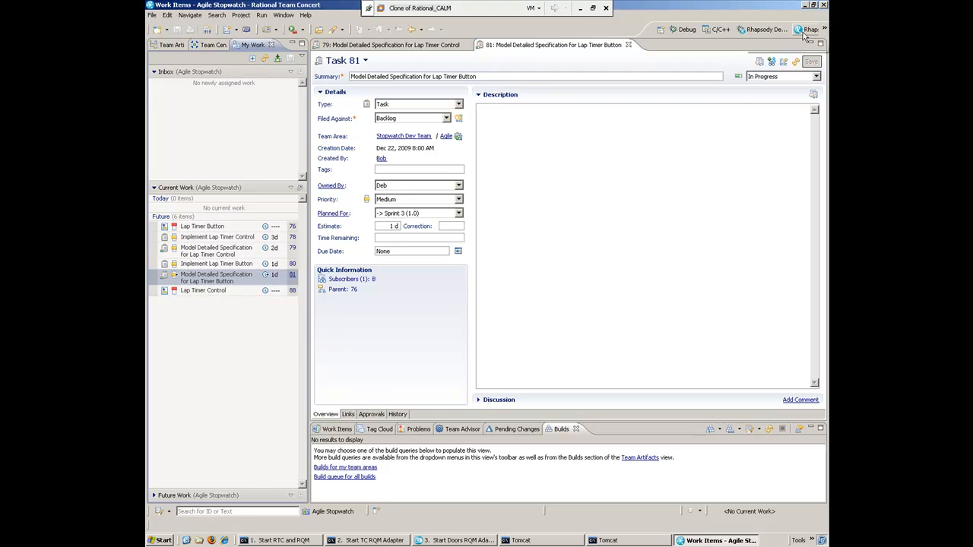
pyautogui.moveTo(809, 29)
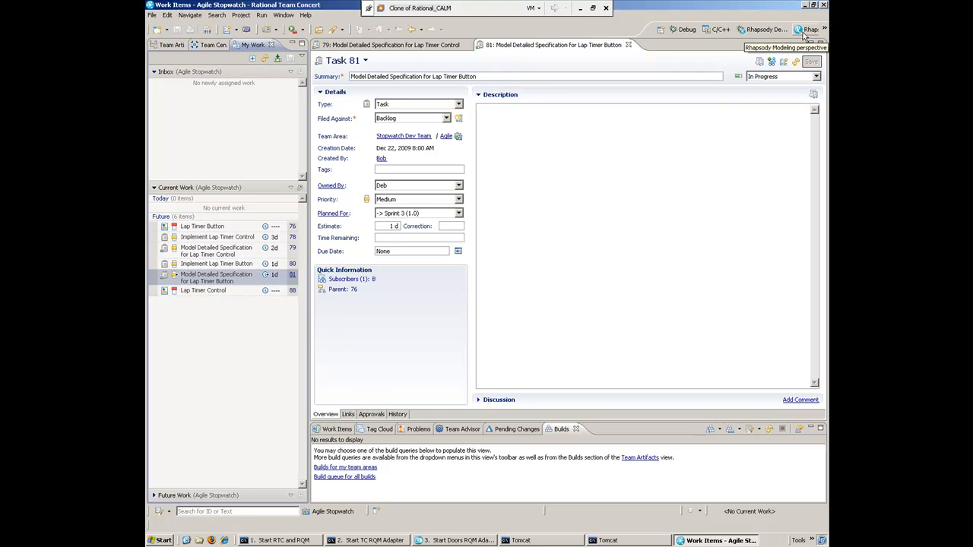
pyautogui.moveTo(768, 131)
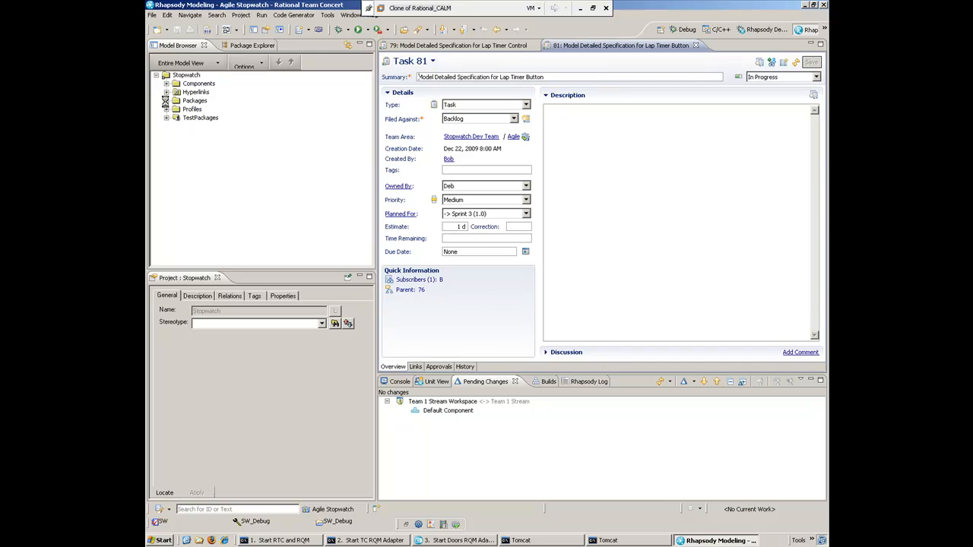
# - Expand the Stopwatch packages and AnalysisPkg to reveal the Primary Uses diagram
pyautogui.click(166, 100)
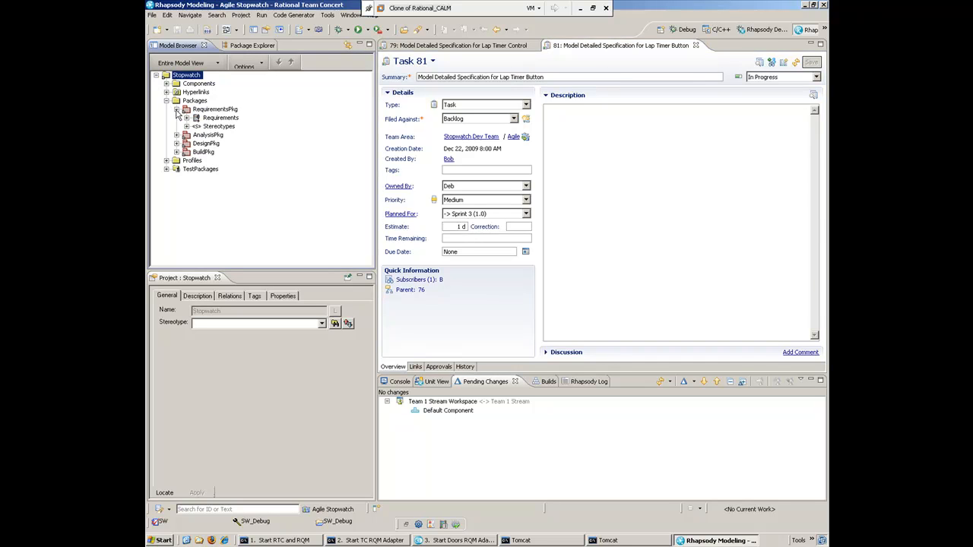
pyautogui.click(186, 119)
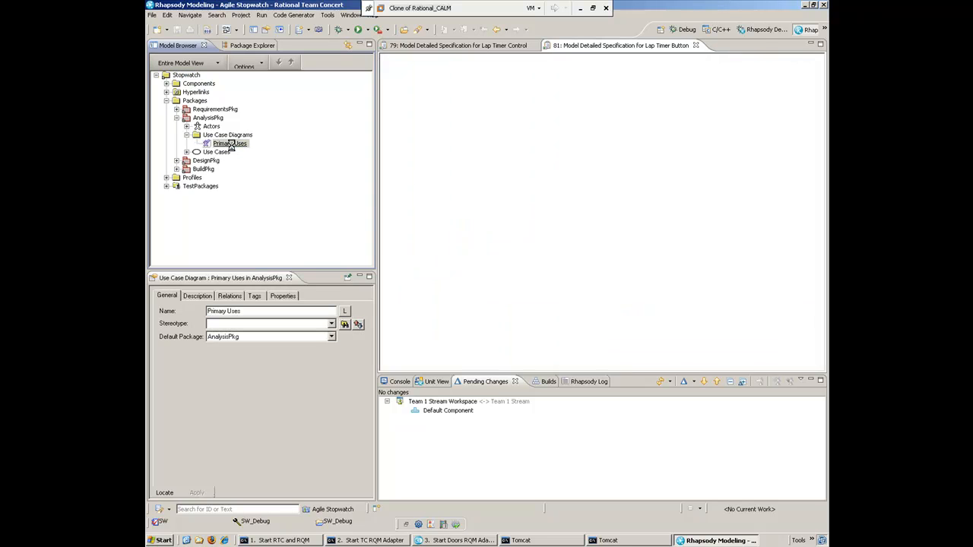
# - Open the Primary Uses use case diagram with the Coach and stopwatch use cases
pyautogui.doubleClick(231, 143)
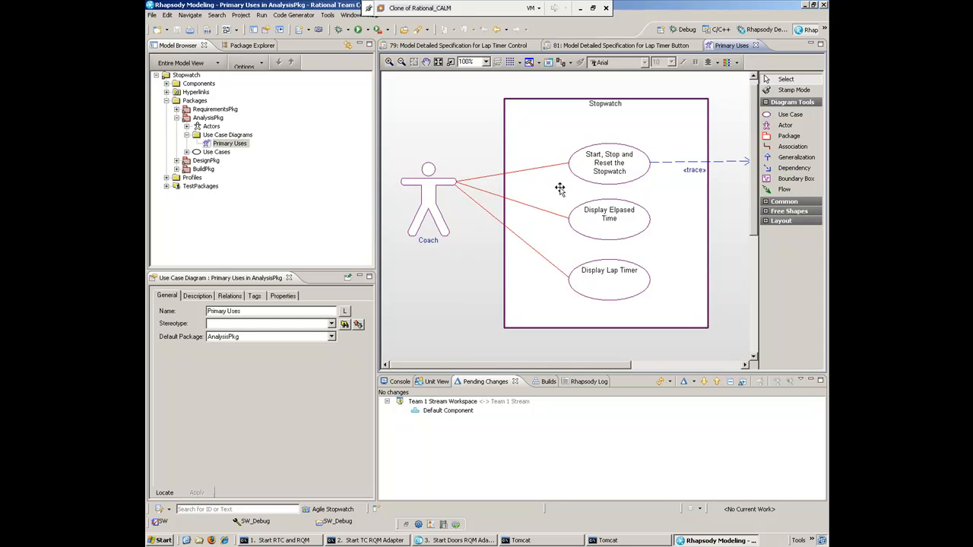
pyautogui.moveTo(632, 262)
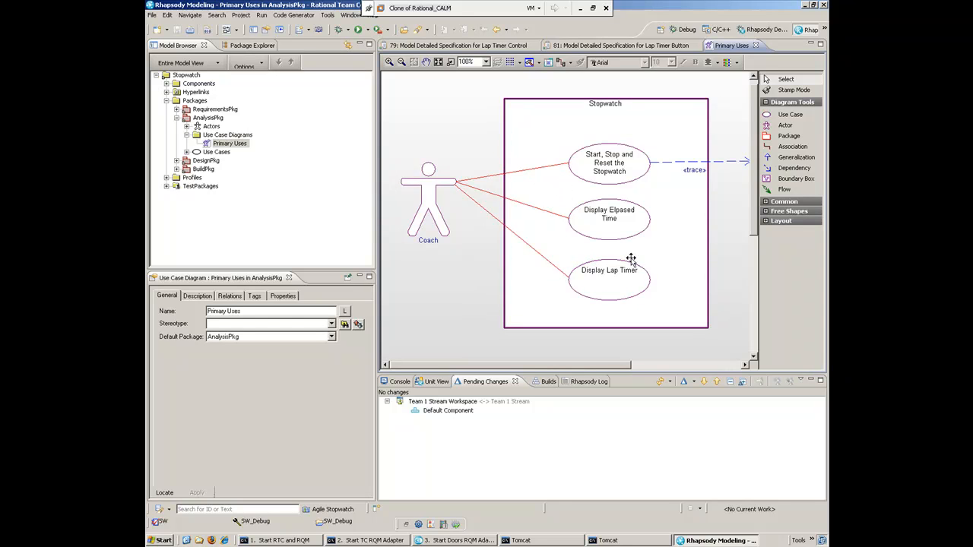
pyautogui.moveTo(602, 328)
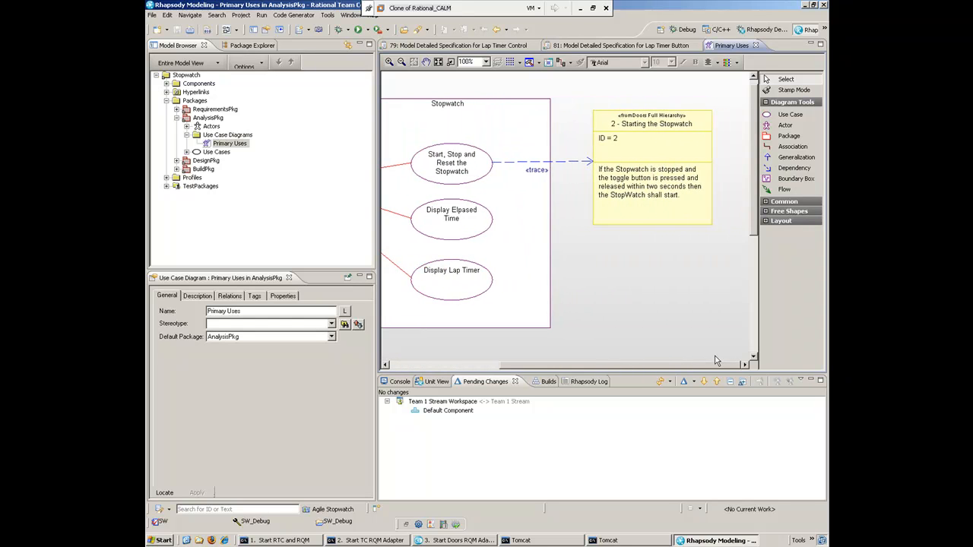
pyautogui.moveTo(632, 302)
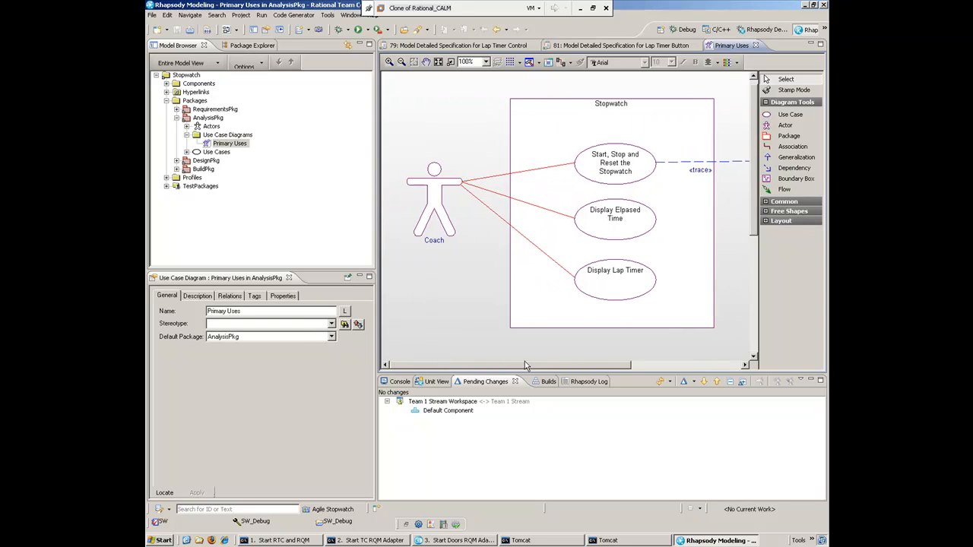
# - Follow the Display Lap Timer use case hyperlink to review the Display Lap Time sequence diagram
pyautogui.rightClick(618, 270)
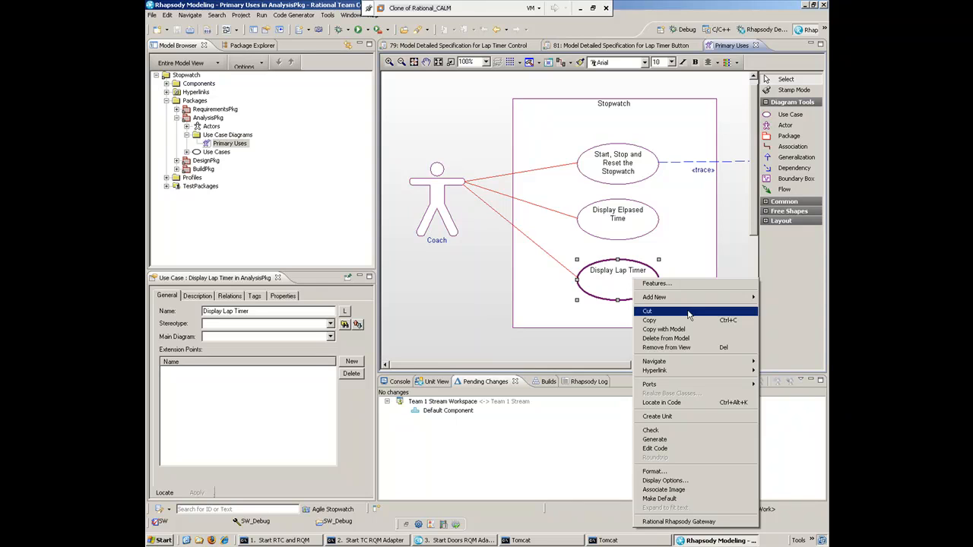
pyautogui.moveTo(654, 371)
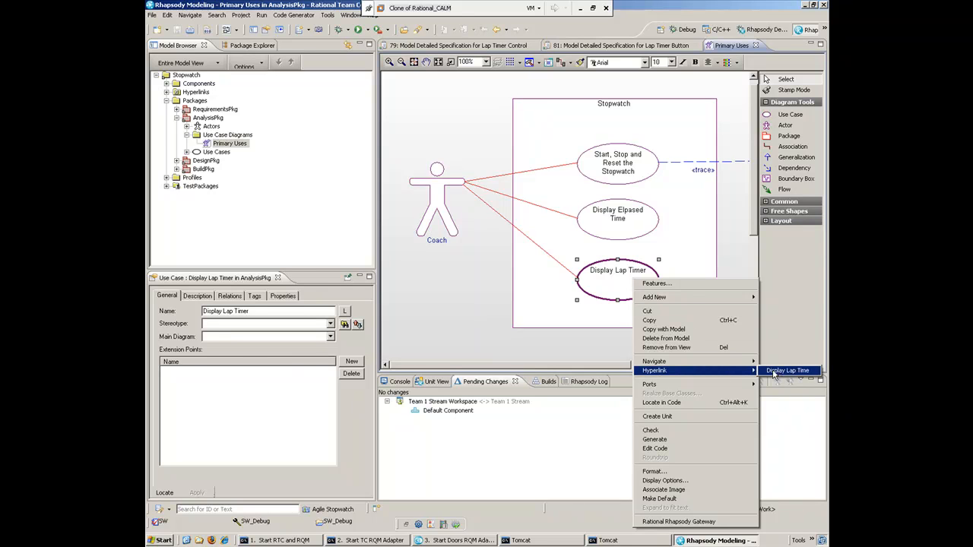
pyautogui.click(788, 371)
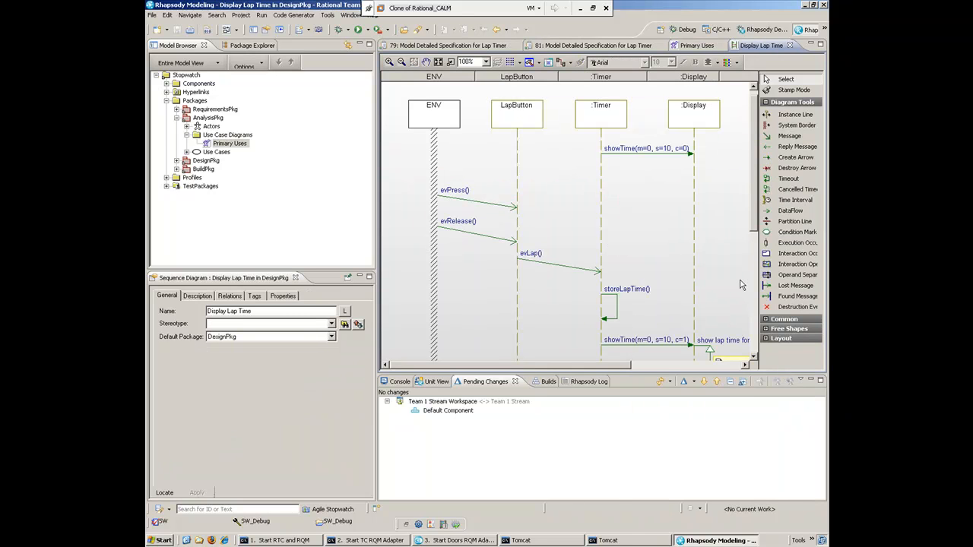
pyautogui.moveTo(757, 221)
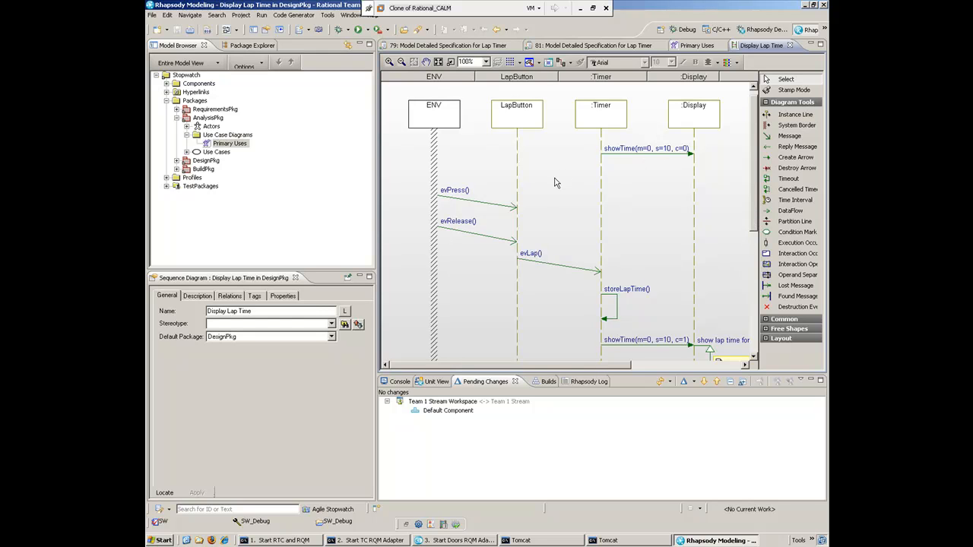
pyautogui.moveTo(529, 225)
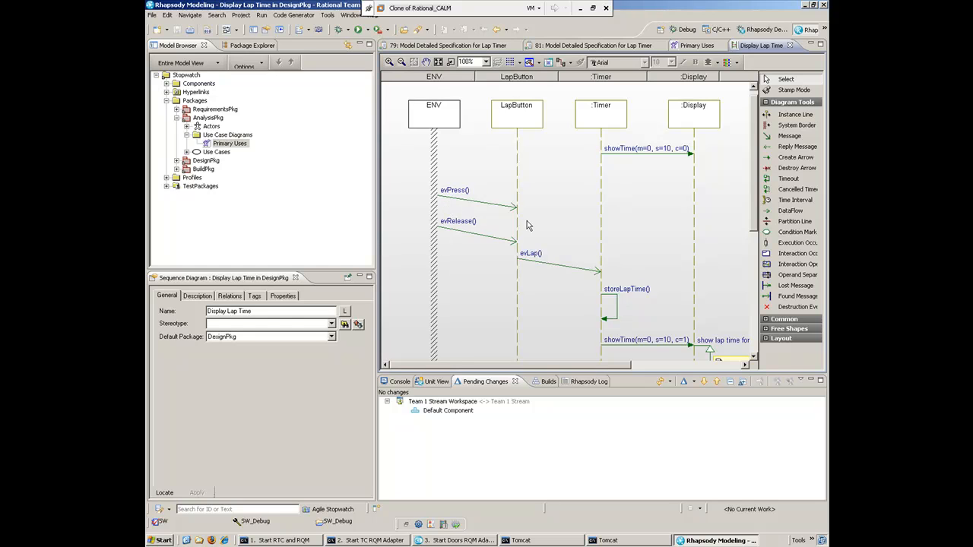
pyautogui.scroll(-3)
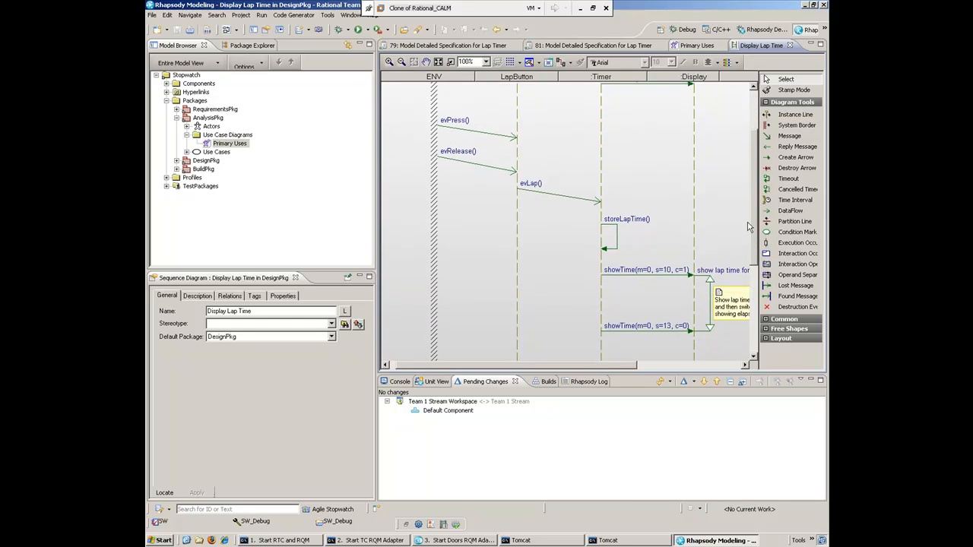
pyautogui.scroll(-3)
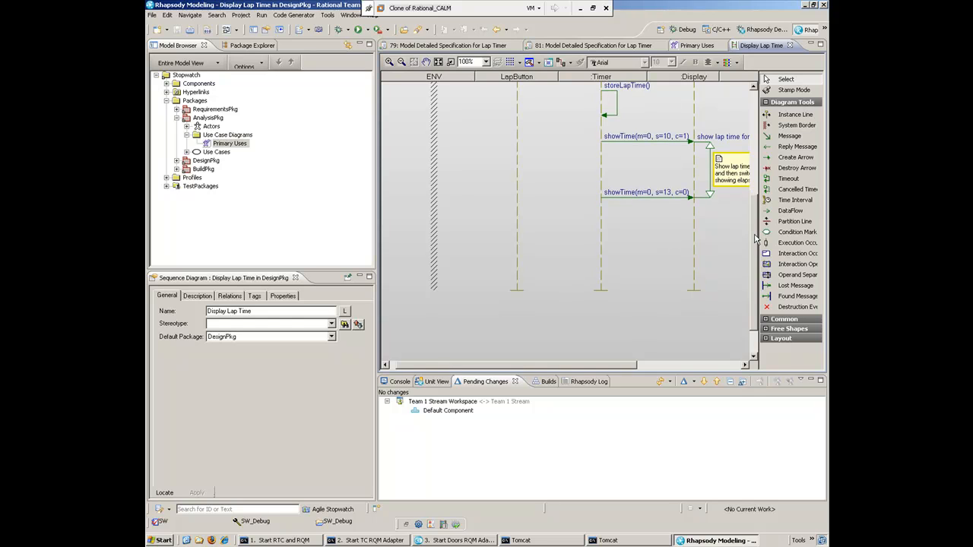
pyautogui.scroll(3)
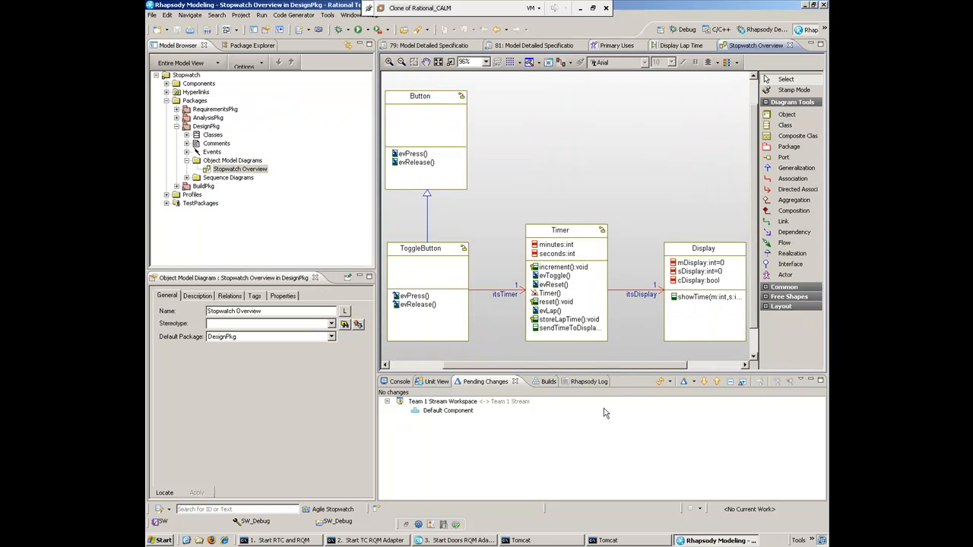
pyautogui.moveTo(593, 409)
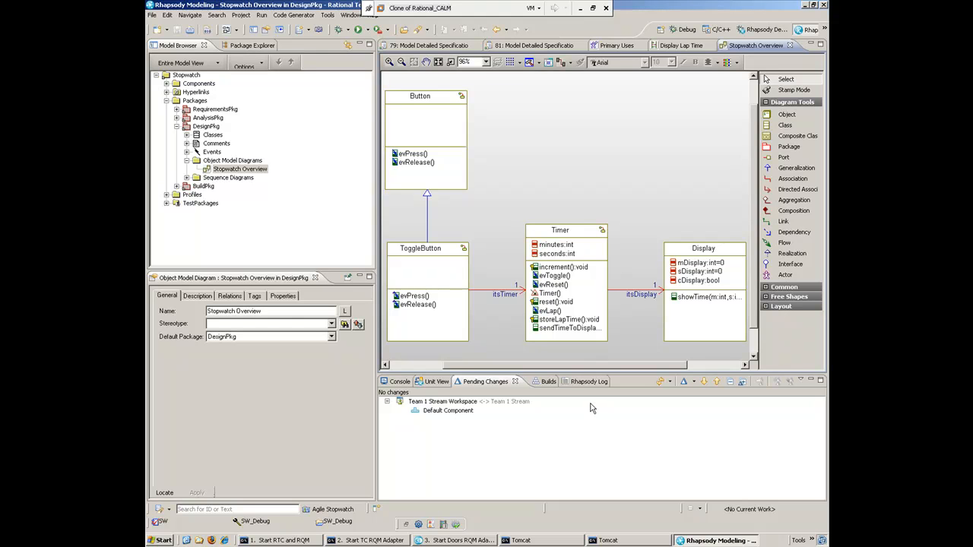
pyautogui.moveTo(727, 164)
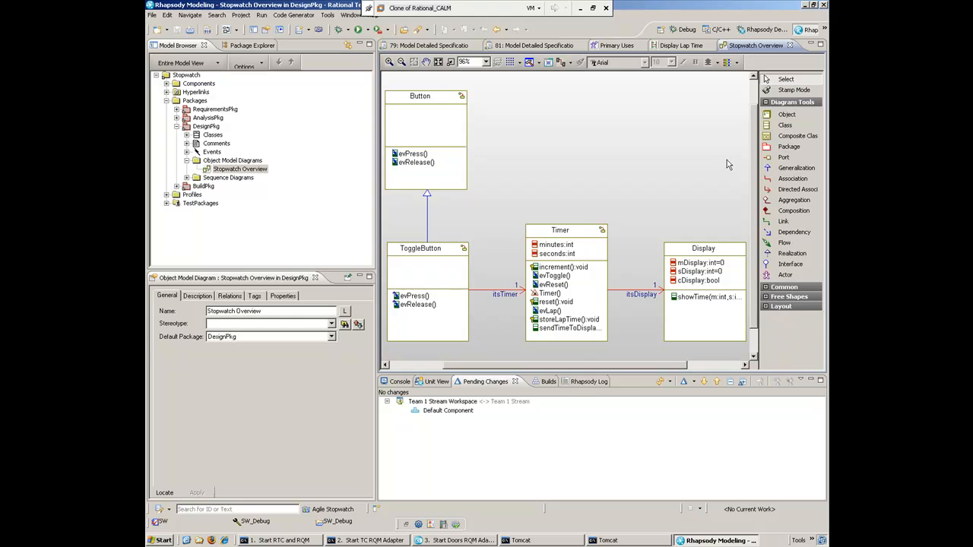
pyautogui.moveTo(429, 52)
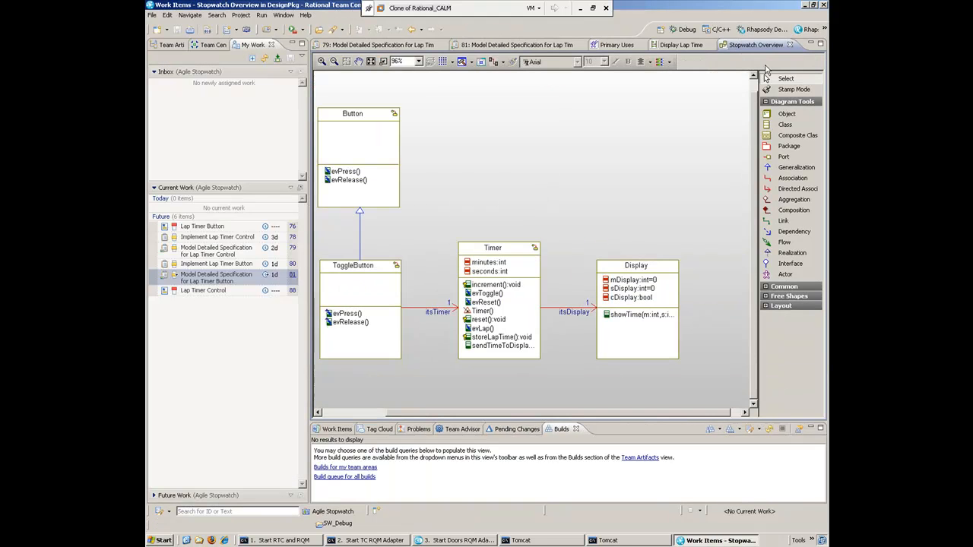
# - Mark the Lap Timer Control task Complete and Lap Timer Button task Done, then close them
pyautogui.click(377, 44)
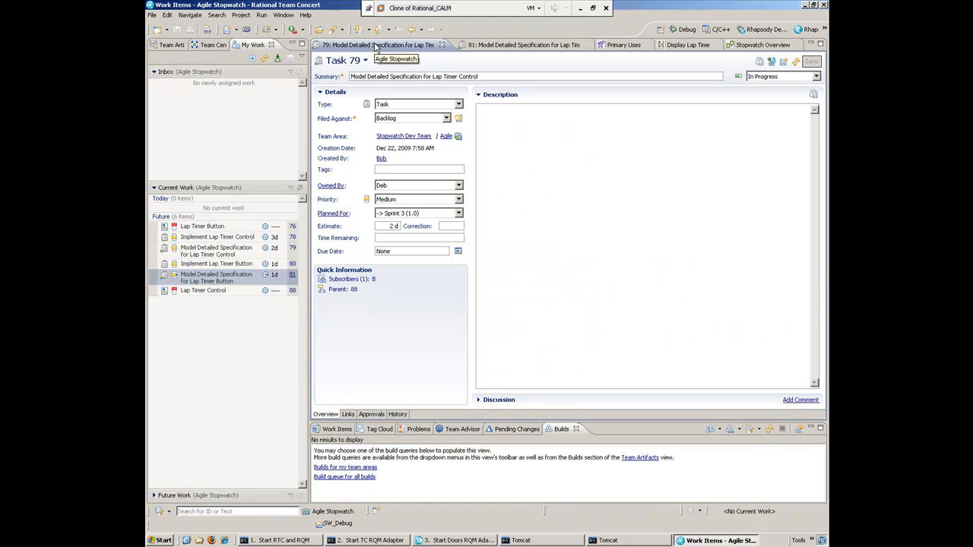
pyautogui.click(815, 77)
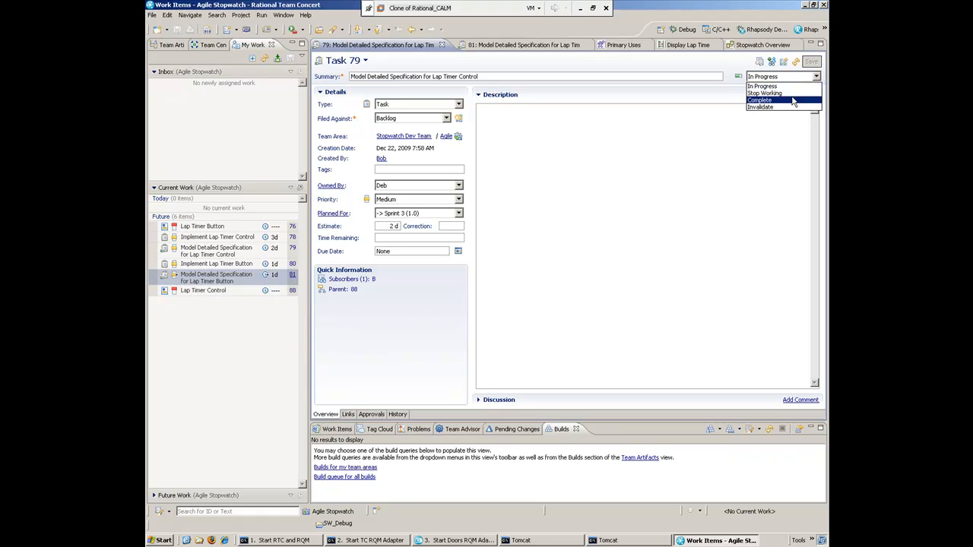
pyautogui.click(760, 100)
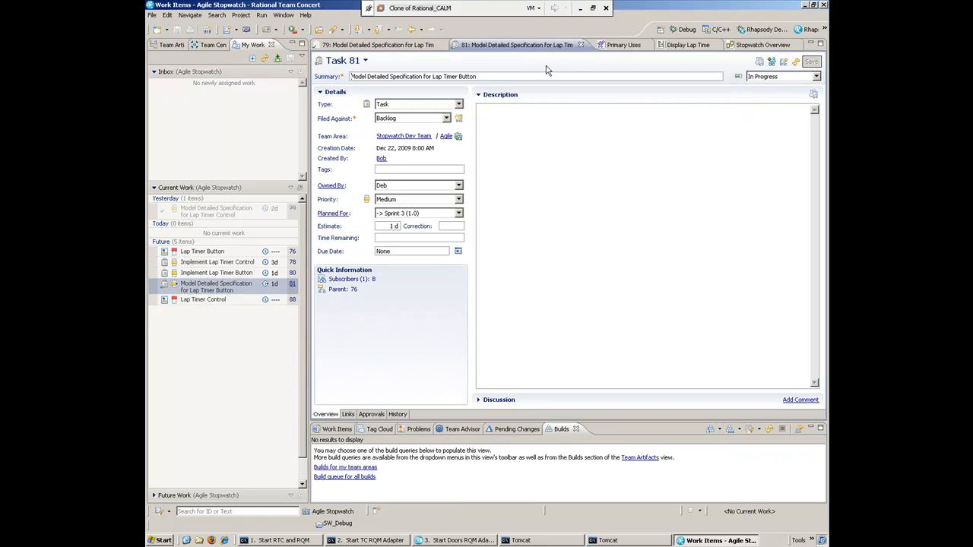
pyautogui.click(784, 76)
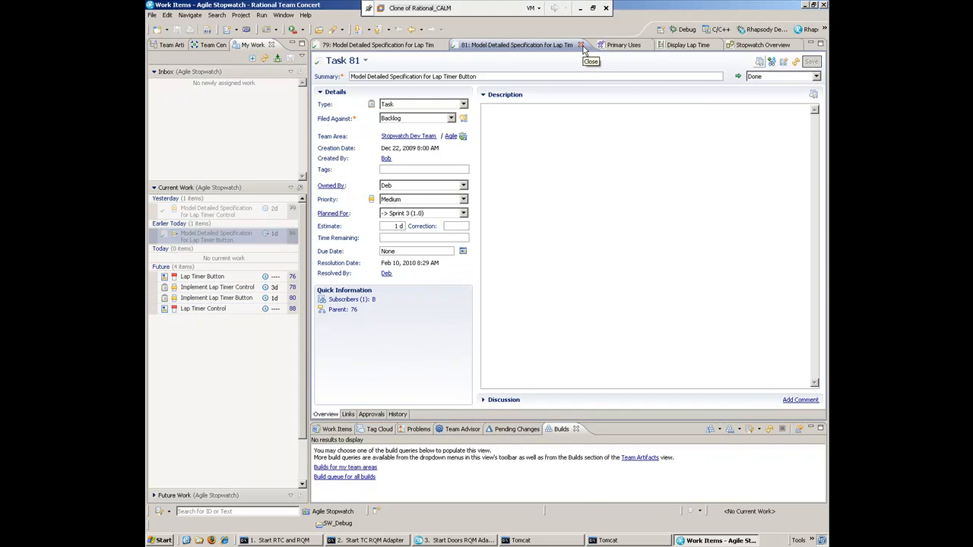
pyautogui.click(583, 46)
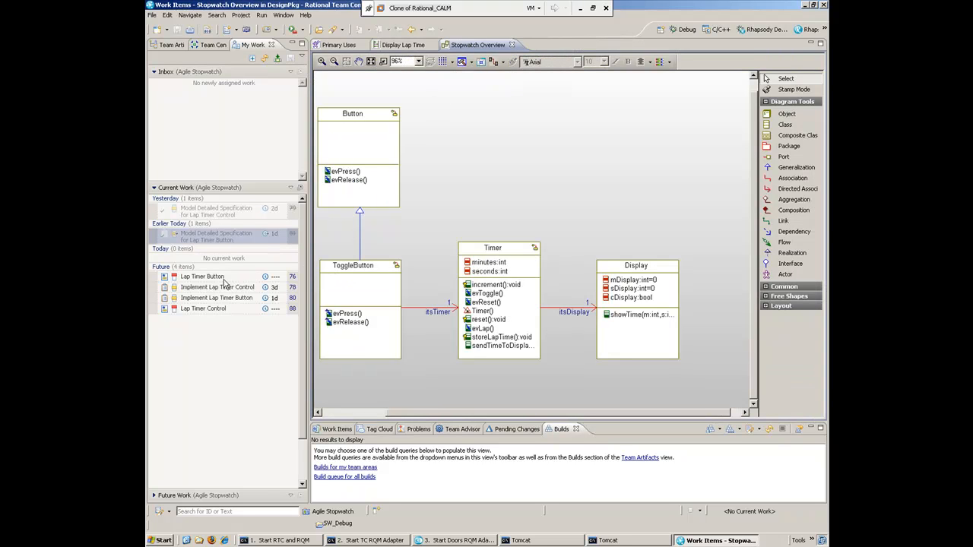
pyautogui.moveTo(225, 285)
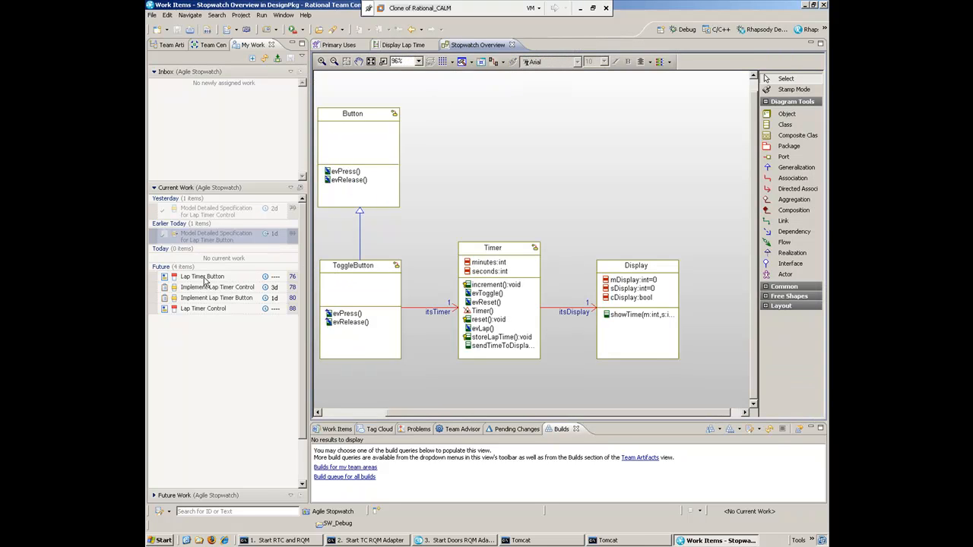
# - Set the Lap Timer Button story to Start Working so it becomes In Progress
pyautogui.doubleClick(202, 277)
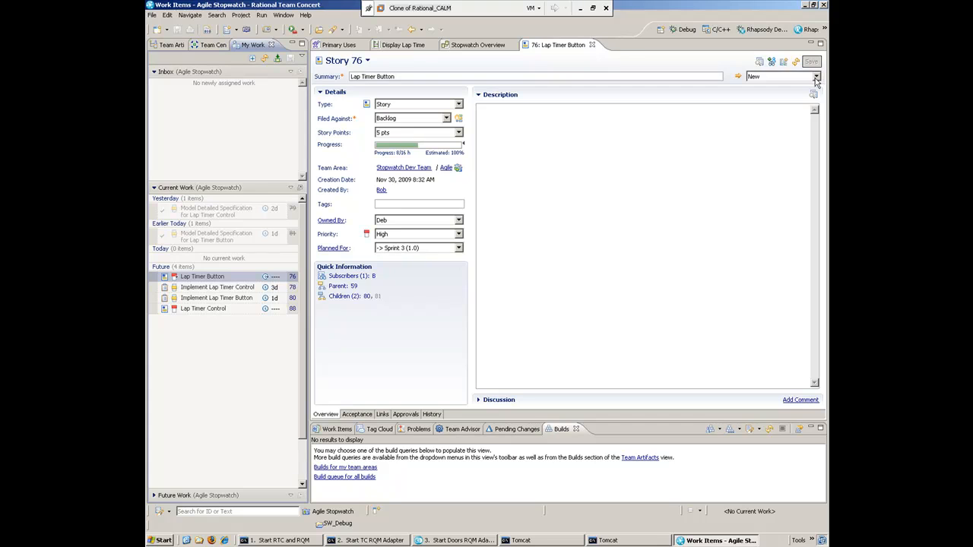
pyautogui.click(816, 76)
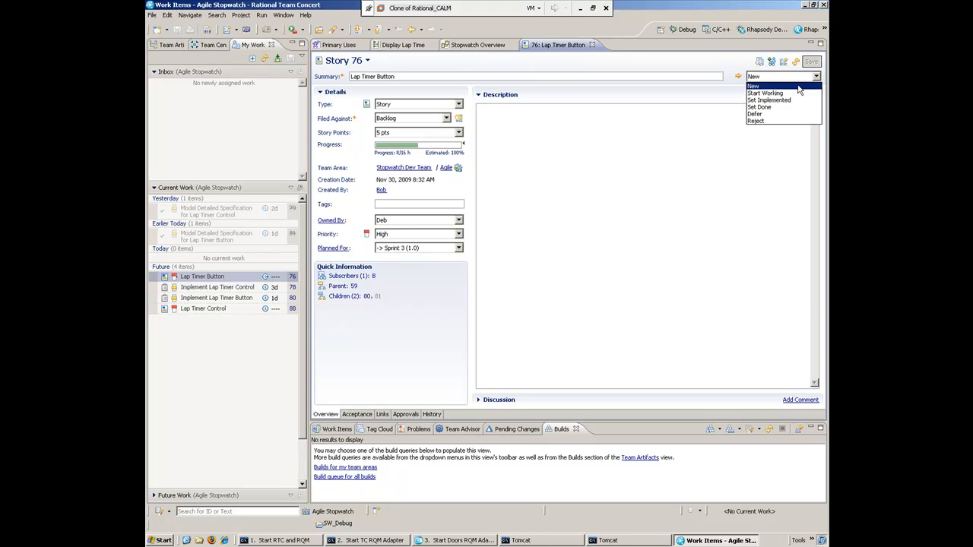
pyautogui.moveTo(765, 92)
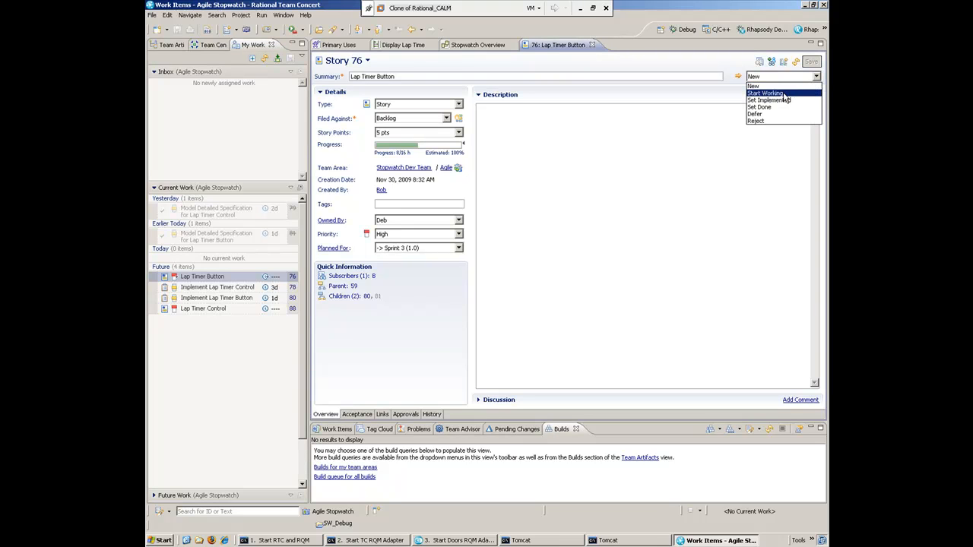
pyautogui.click(765, 93)
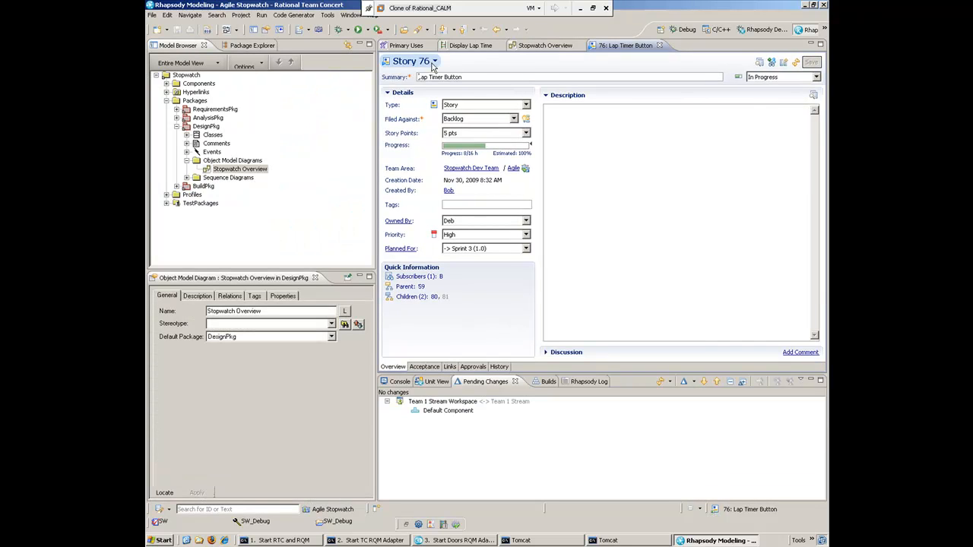
# - On Stopwatch Overview, make the new LapButton class inherit from Button via Generalization
pyautogui.click(544, 45)
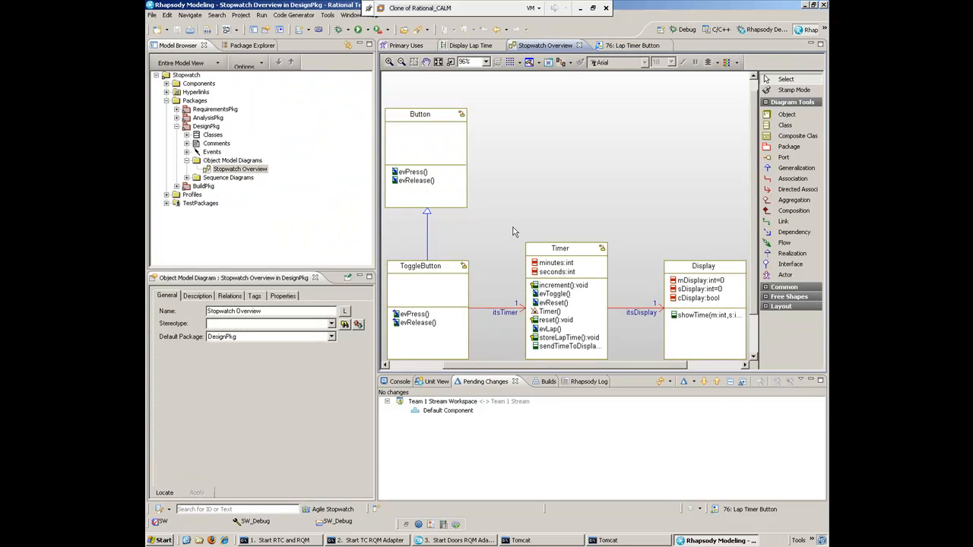
pyautogui.moveTo(707, 189)
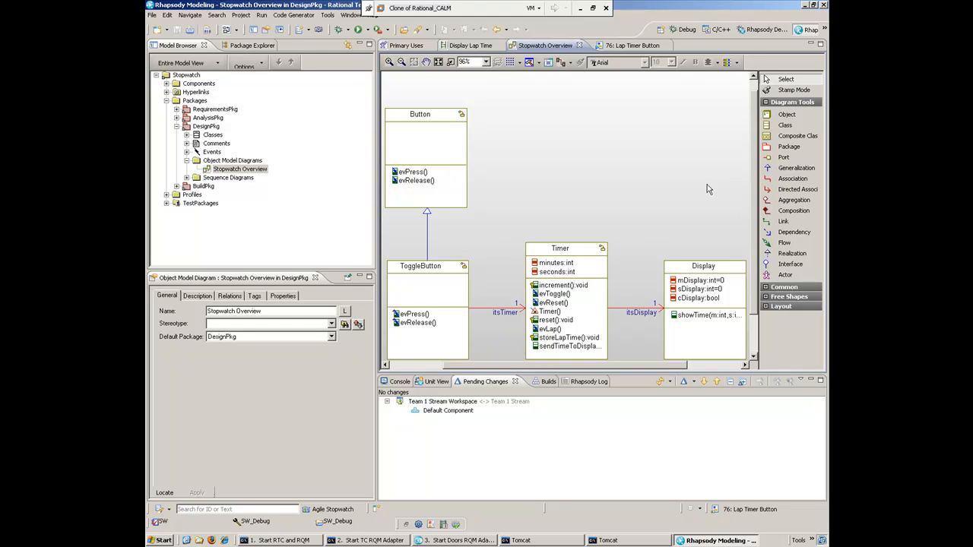
pyautogui.moveTo(785, 124)
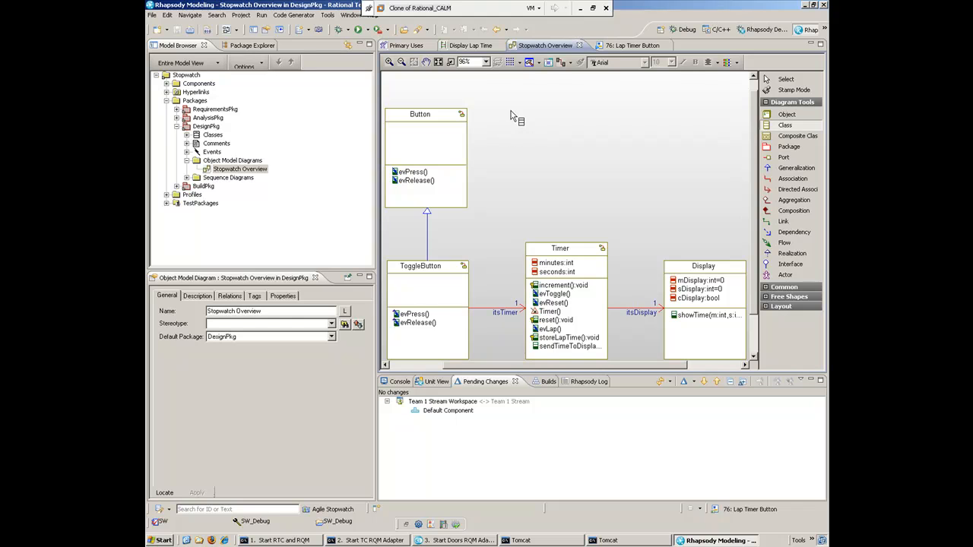
pyautogui.moveTo(602, 216)
pyautogui.write('LapButton')
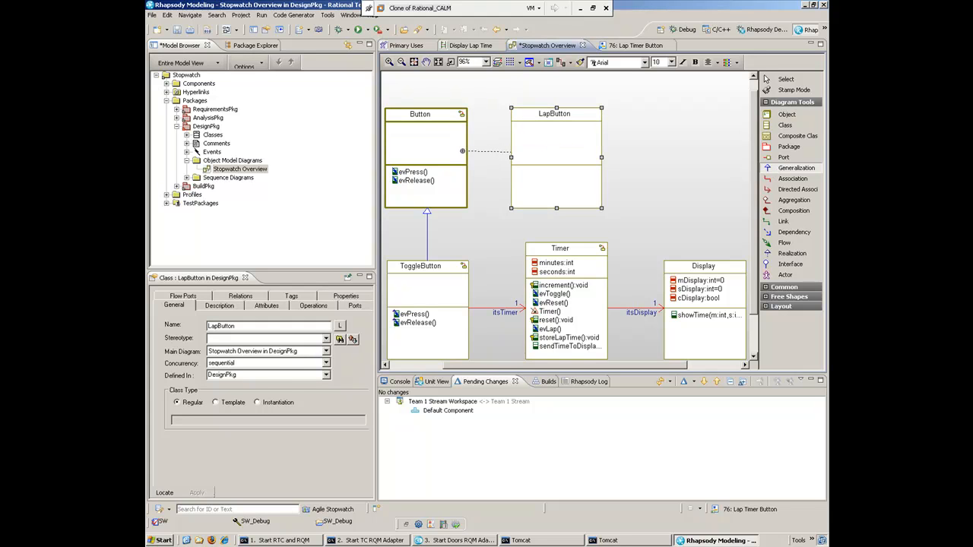
pyautogui.click(489, 152)
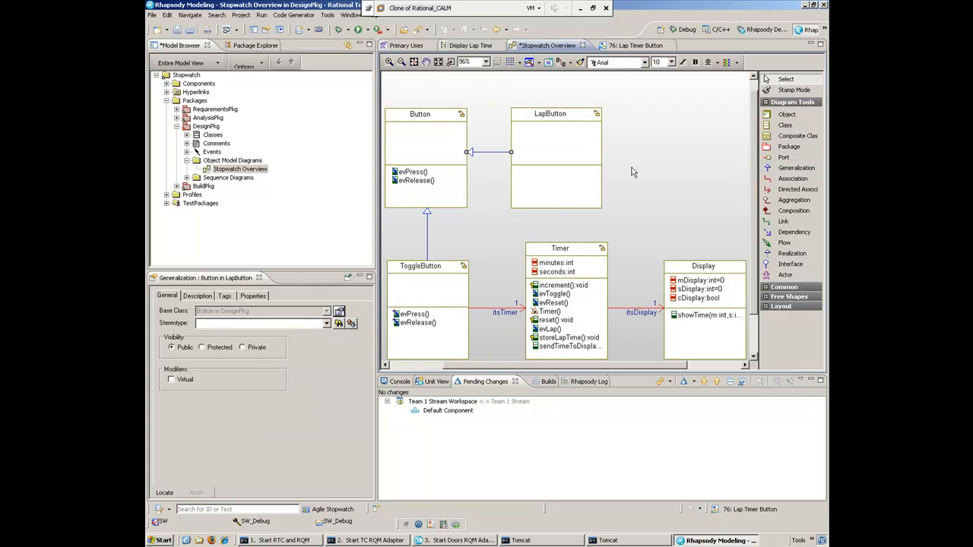
pyautogui.click(555, 159)
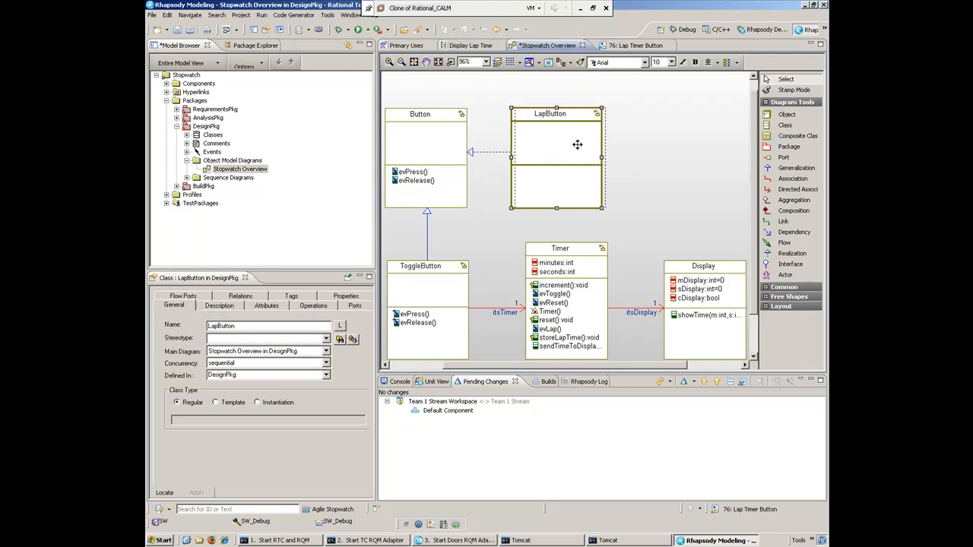
pyautogui.click(557, 144)
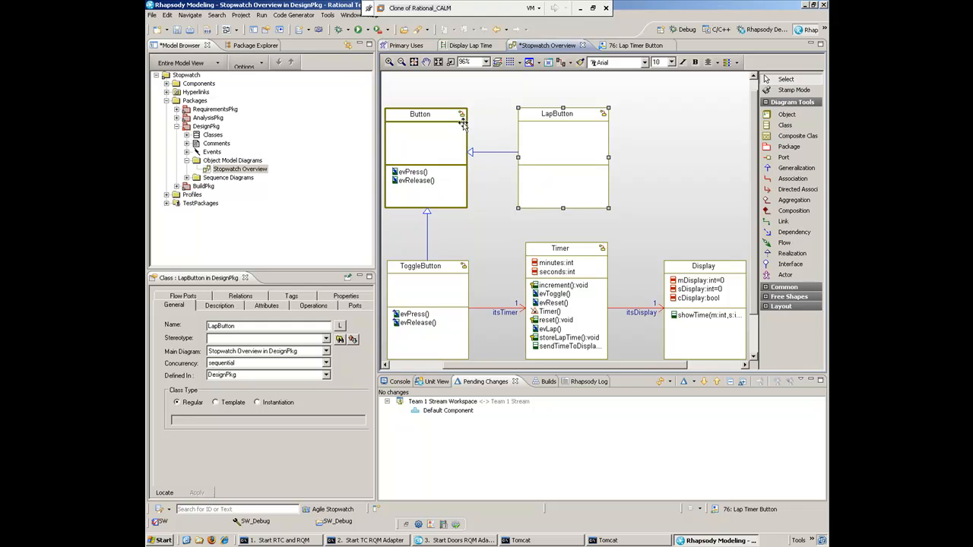
pyautogui.click(602, 173)
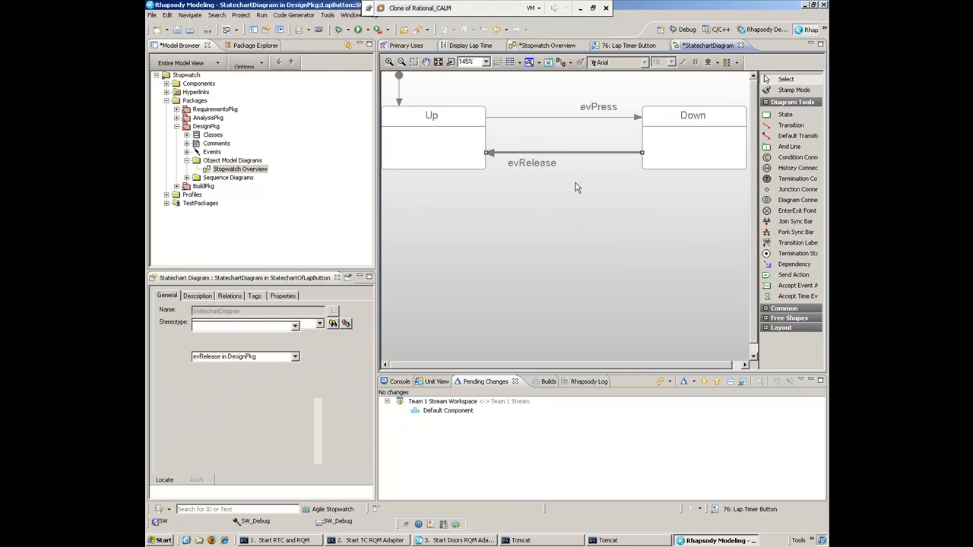
# - Give LapButton's evRelease transition the action itsTimer->GEN(evLap) and apply it on the statechart
pyautogui.click(532, 152)
pyautogui.write('itsTimer->')
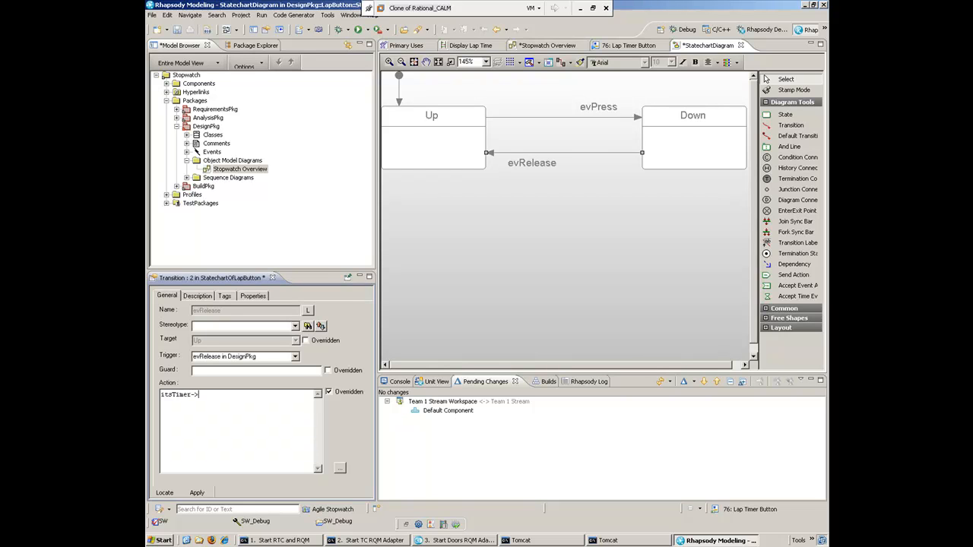
pyautogui.write('GEN(evL')
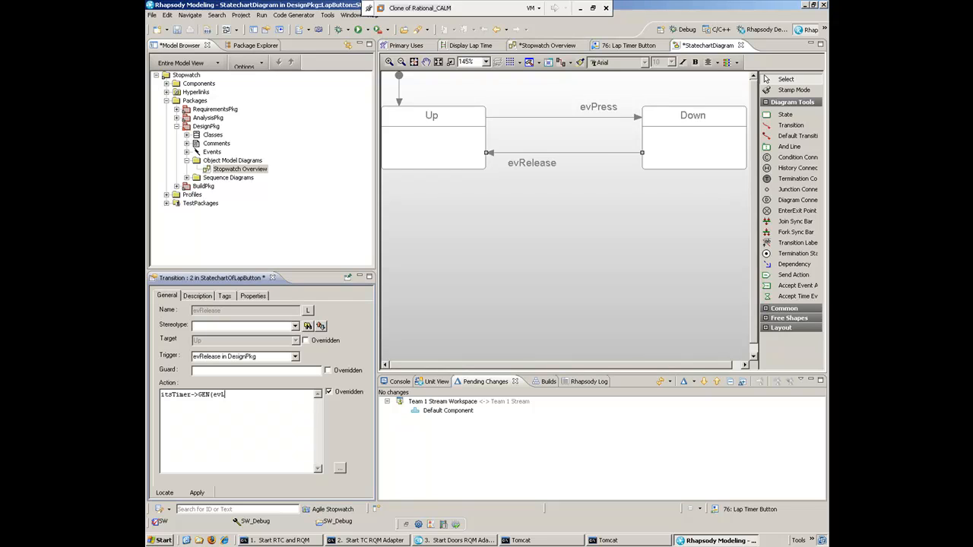
pyautogui.write('ap);')
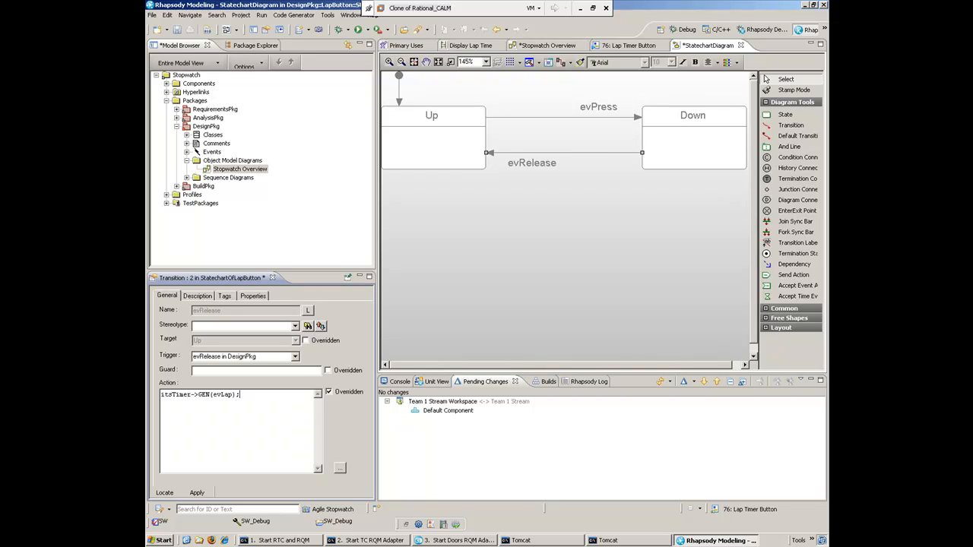
pyautogui.click(198, 493)
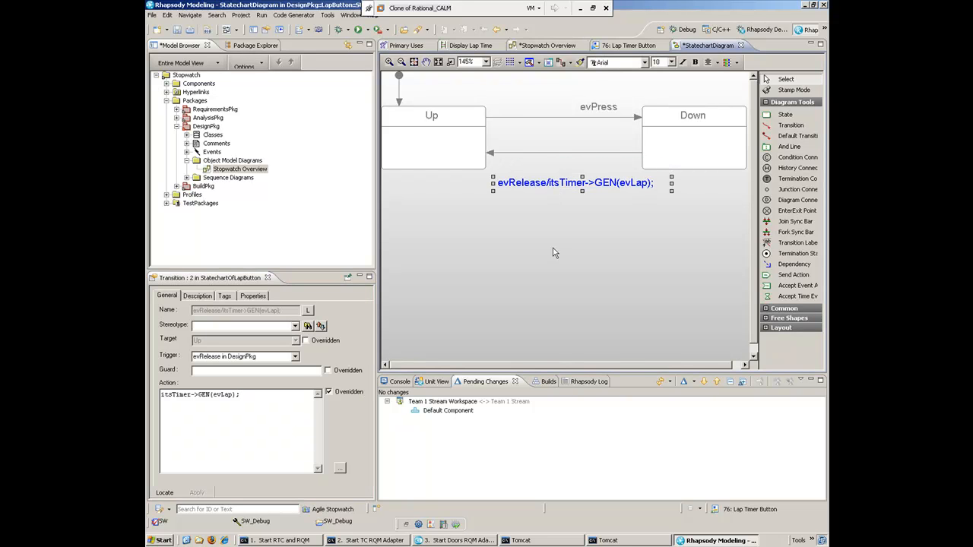
pyautogui.moveTo(744, 48)
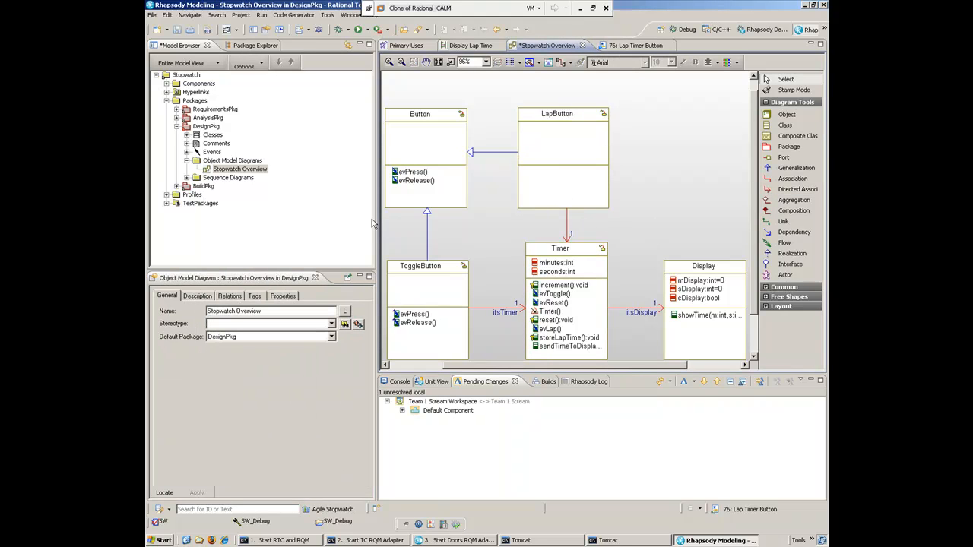
# - Bring up the Stopwatch Build diagram from the BuildPkg package
pyautogui.click(213, 134)
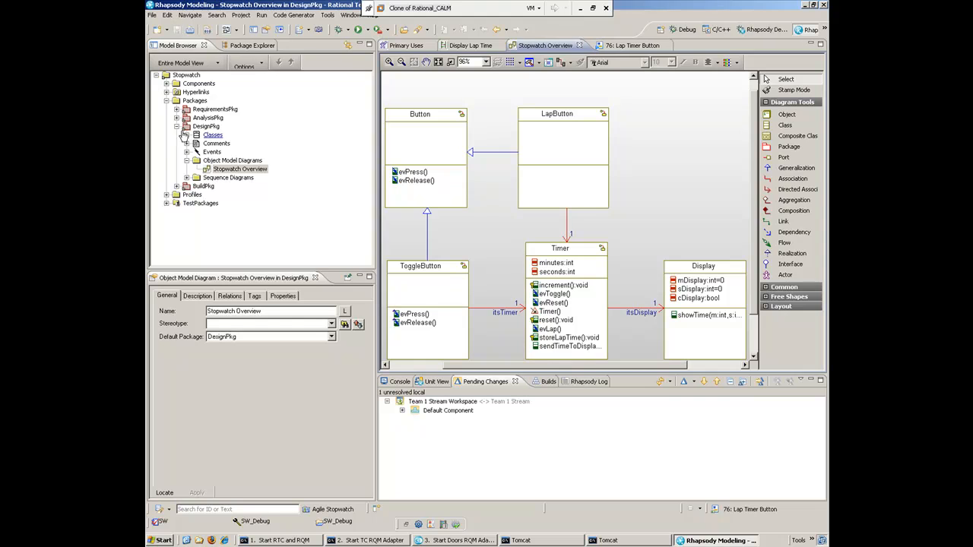
pyautogui.click(207, 126)
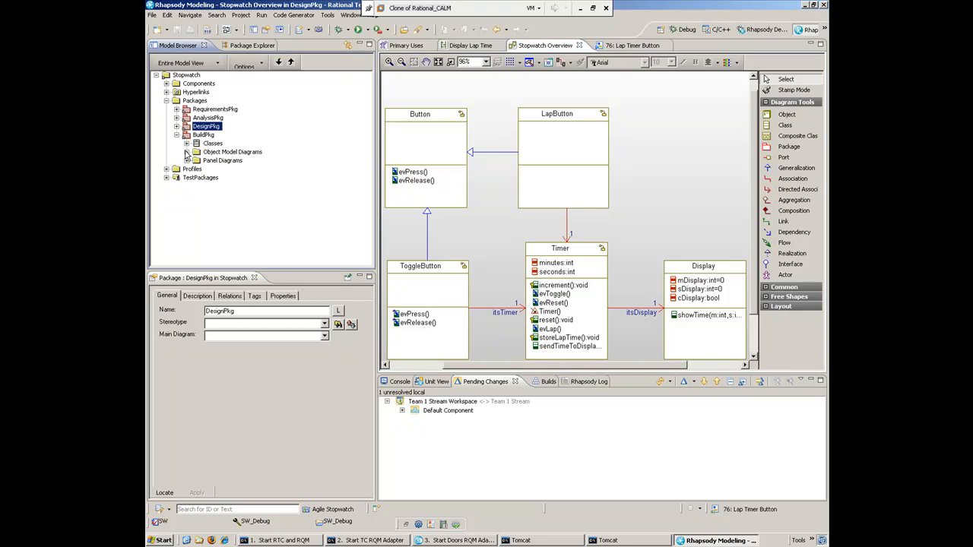
pyautogui.doubleClick(234, 162)
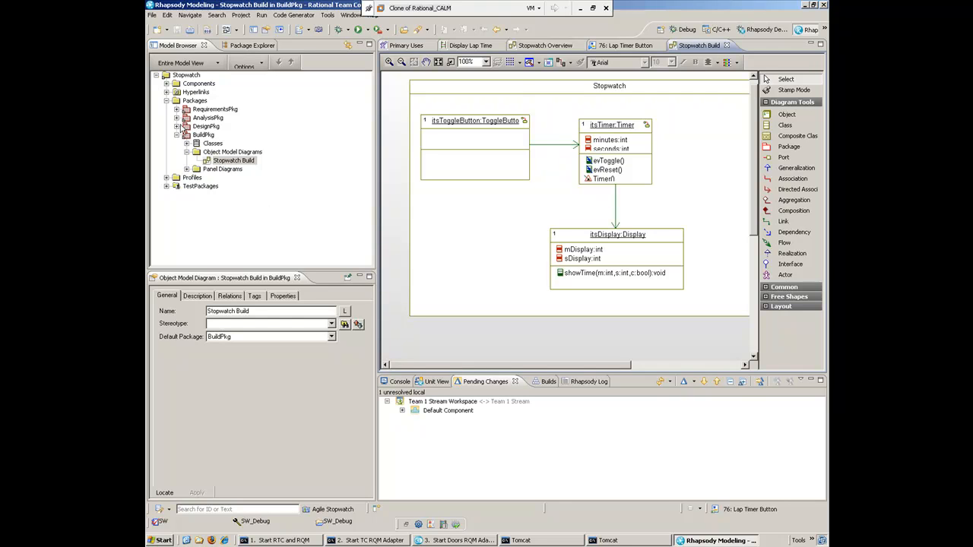
# - Place the DesignPkg LapButton class into the Stopwatch block as an itsLapButton part
pyautogui.click(187, 127)
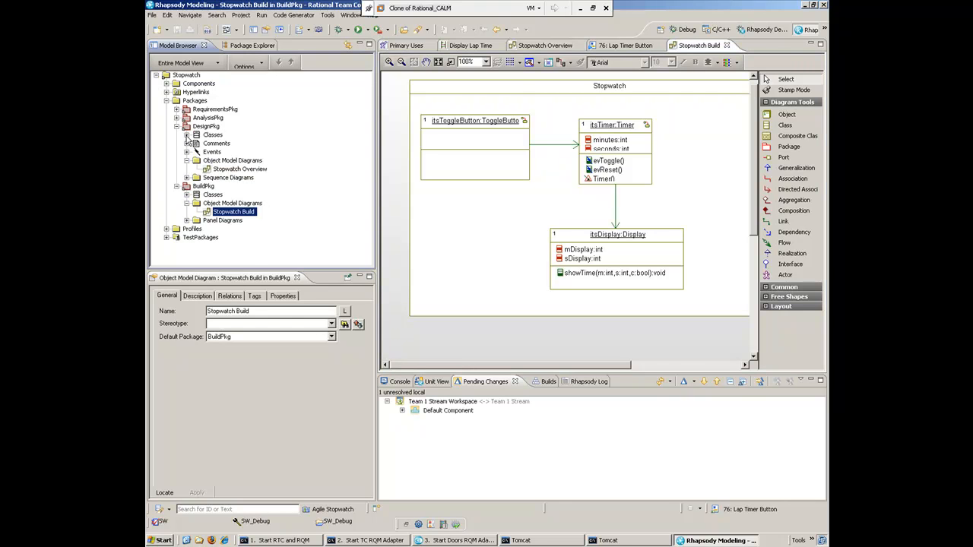
pyautogui.click(188, 134)
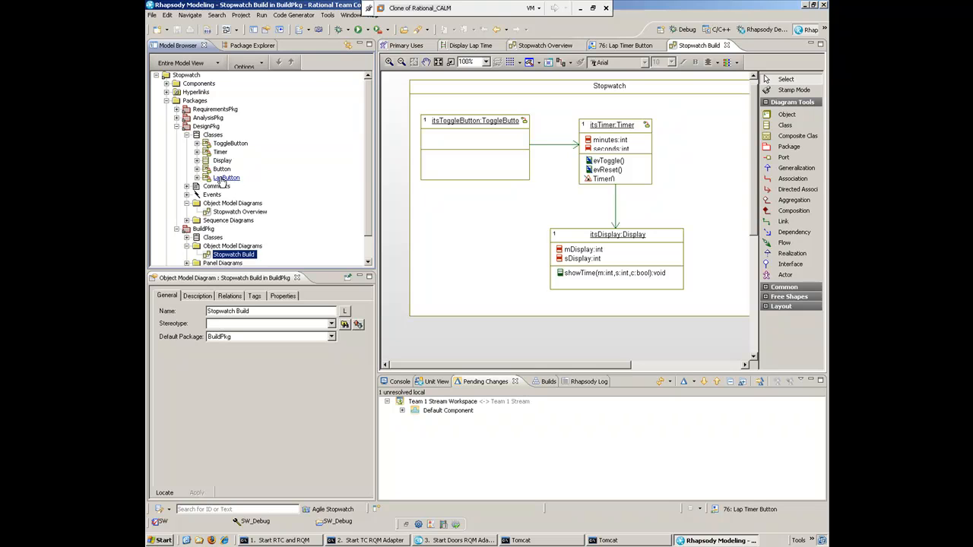
pyautogui.click(225, 177)
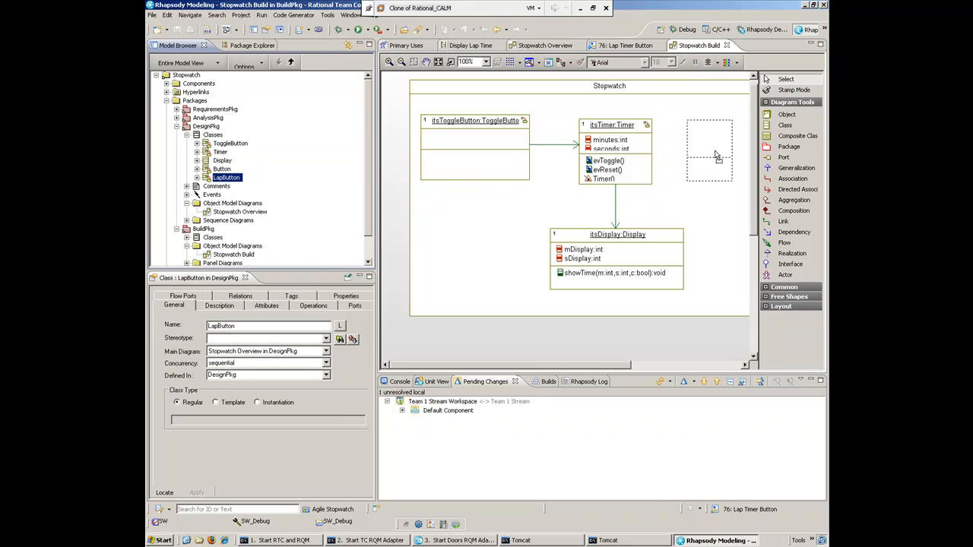
pyautogui.rightClick(718, 152)
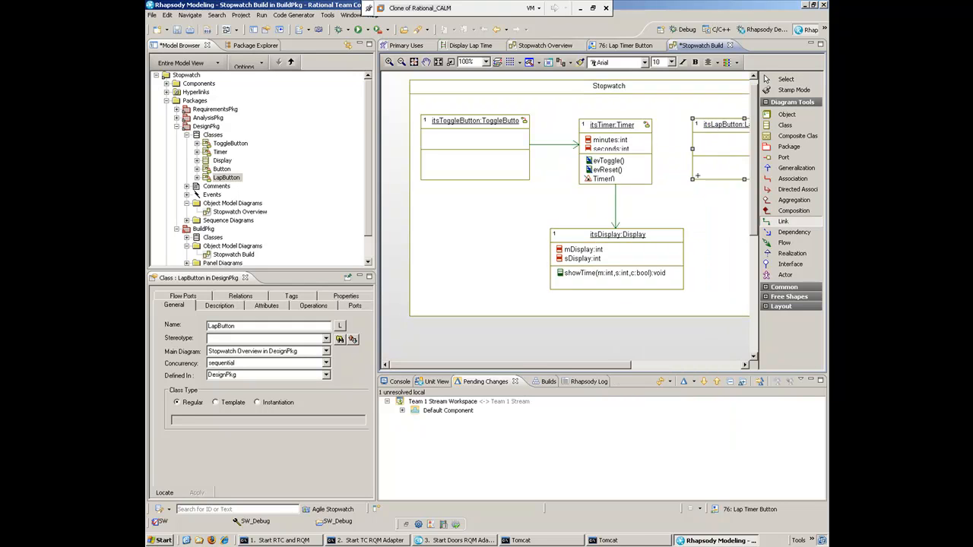
pyautogui.click(669, 144)
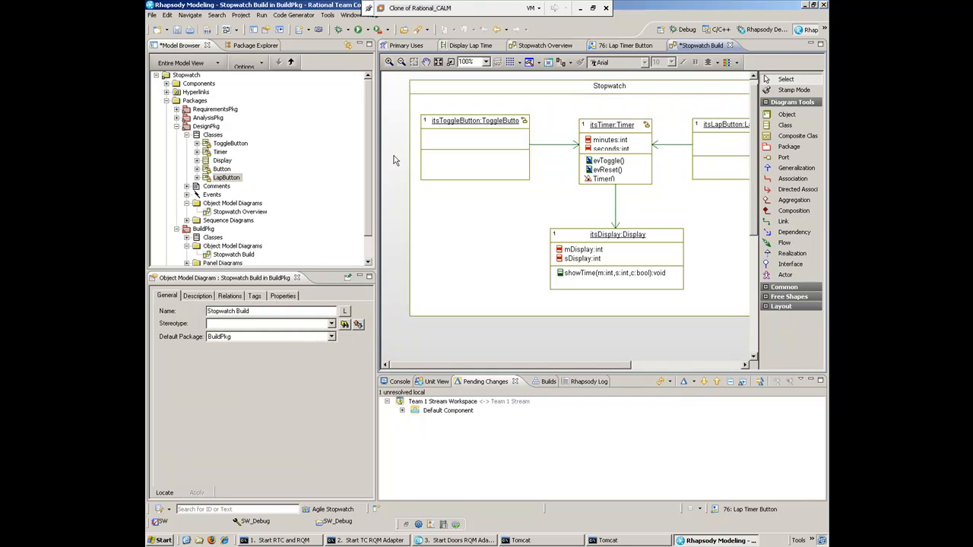
pyautogui.click(545, 45)
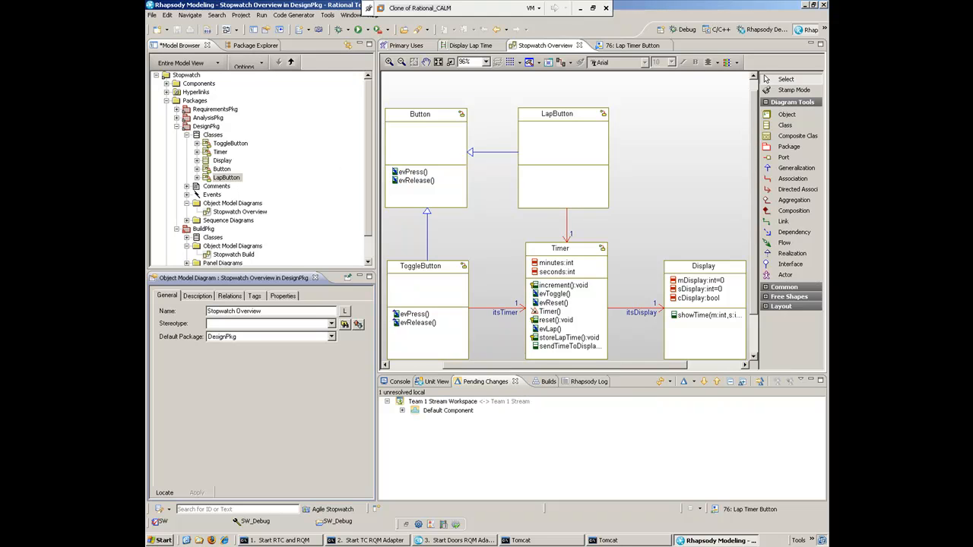
# - On the Stopwatch panel, bind the Lap Press button to BuildPkg > Stopwatch > itsLapButton's evPress event
pyautogui.click(226, 152)
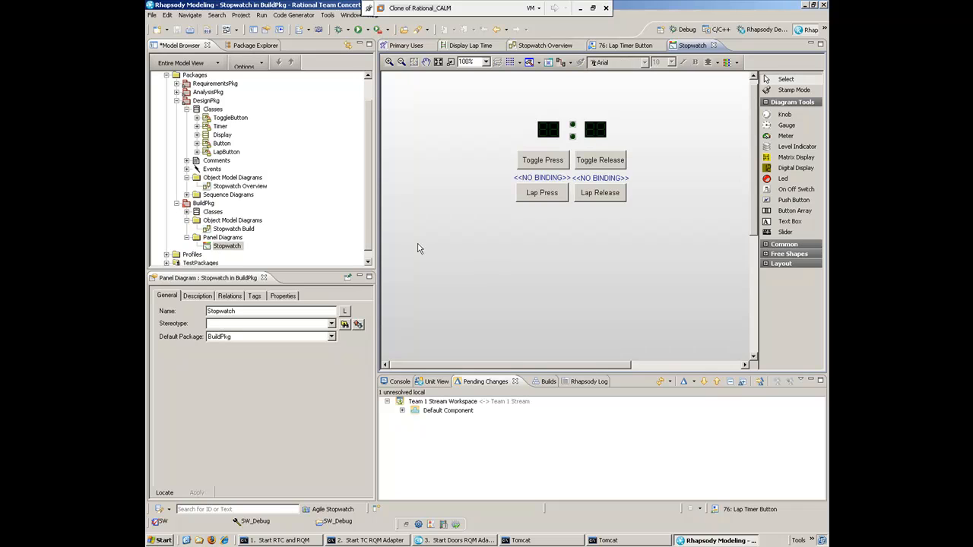
pyautogui.moveTo(523, 234)
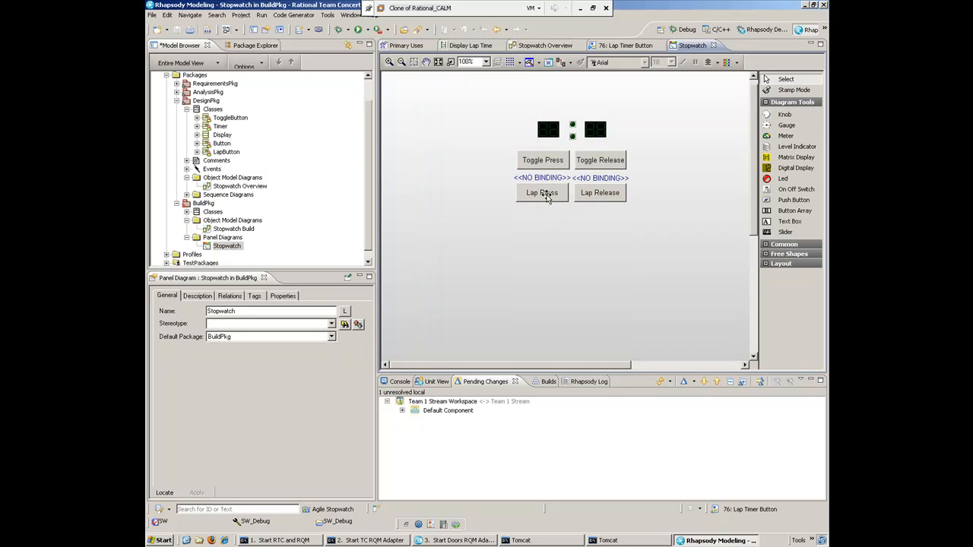
pyautogui.doubleClick(541, 192)
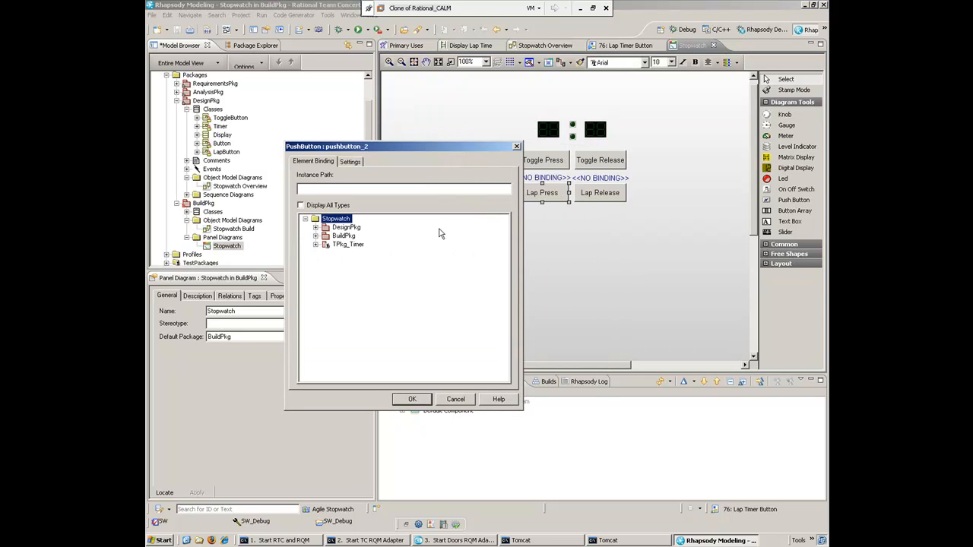
pyautogui.click(316, 243)
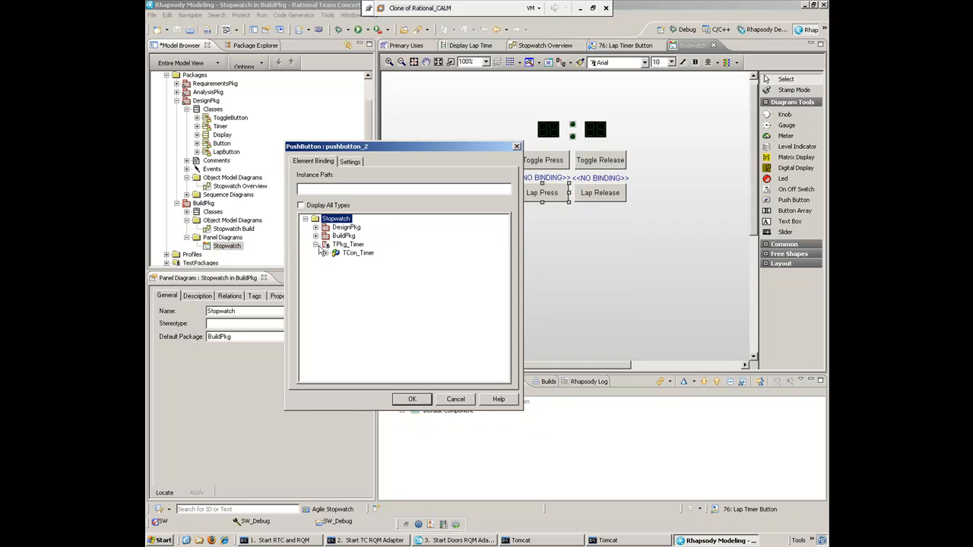
pyautogui.click(316, 243)
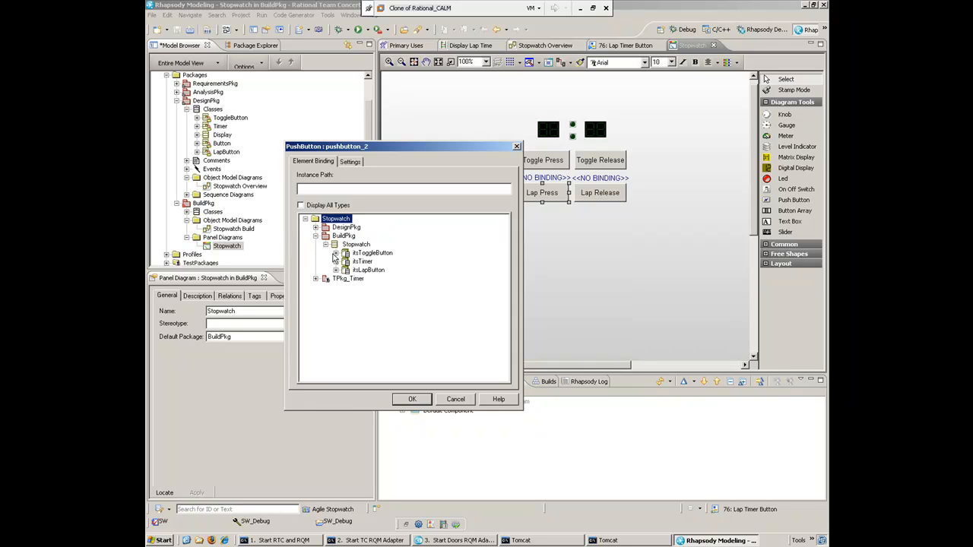
pyautogui.click(372, 278)
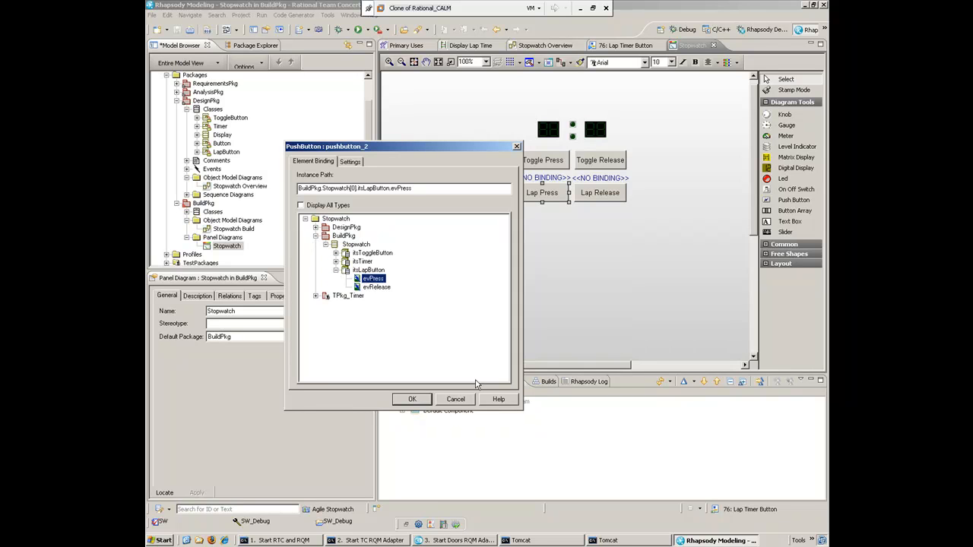
pyautogui.click(410, 399)
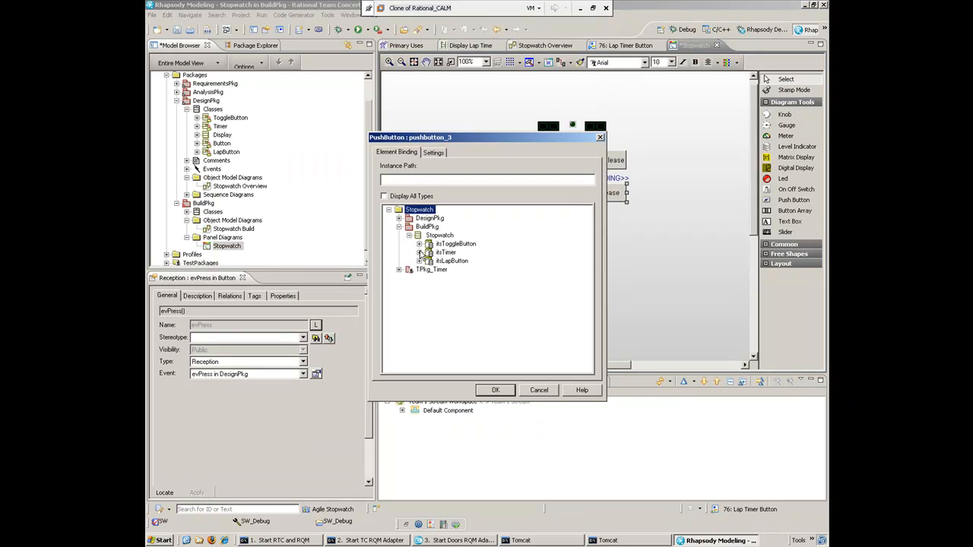
# - Bind the Lap Release button to itsLapButton's evRelease event and return to the Stopwatch Overview
pyautogui.click(460, 277)
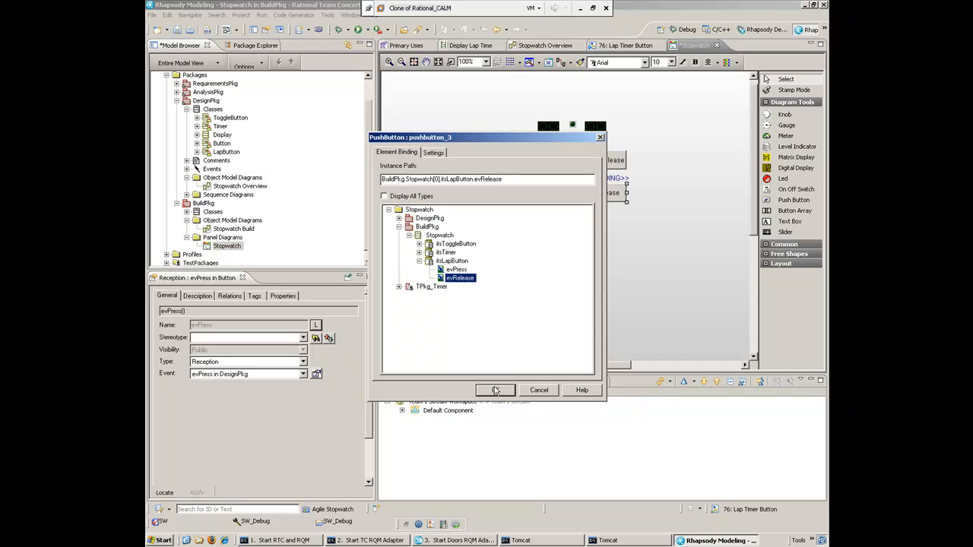
pyautogui.click(494, 389)
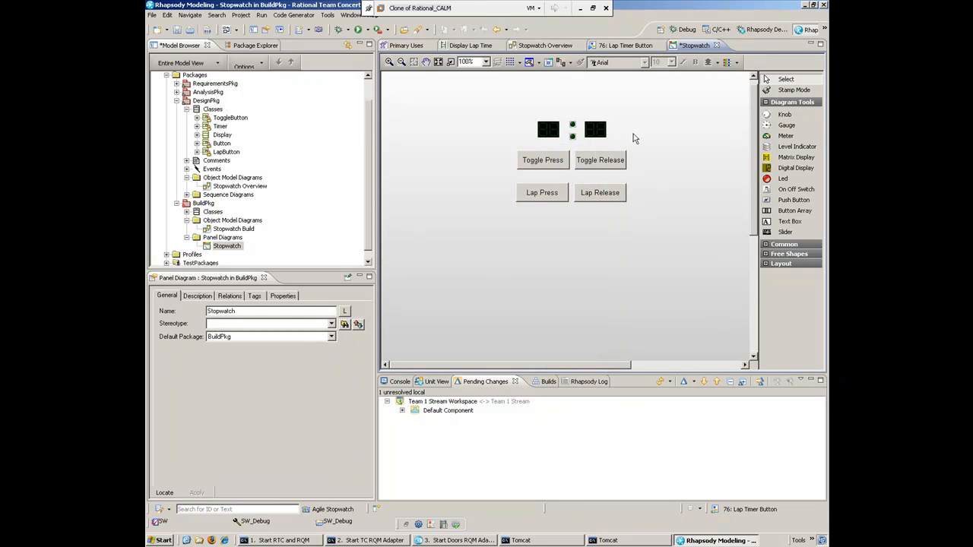
pyautogui.moveTo(492, 182)
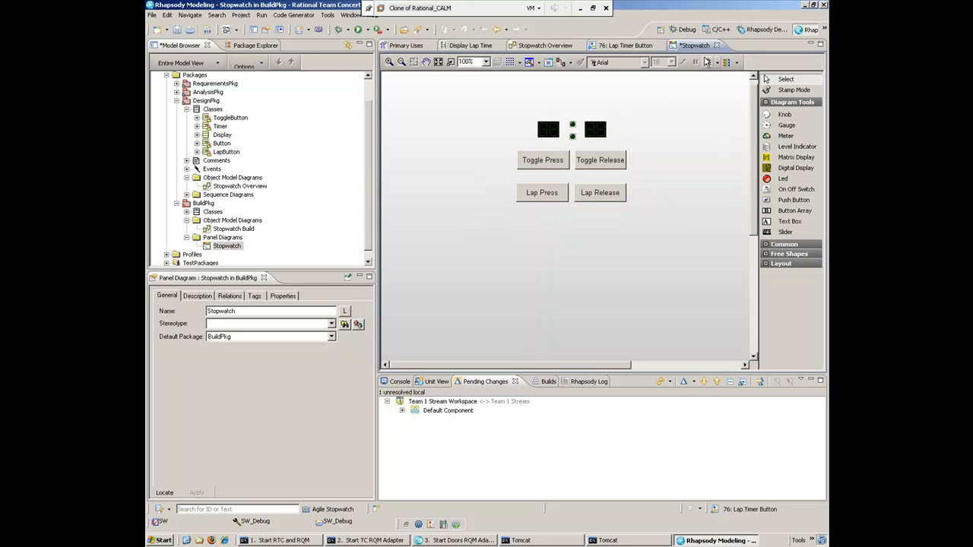
pyautogui.click(545, 45)
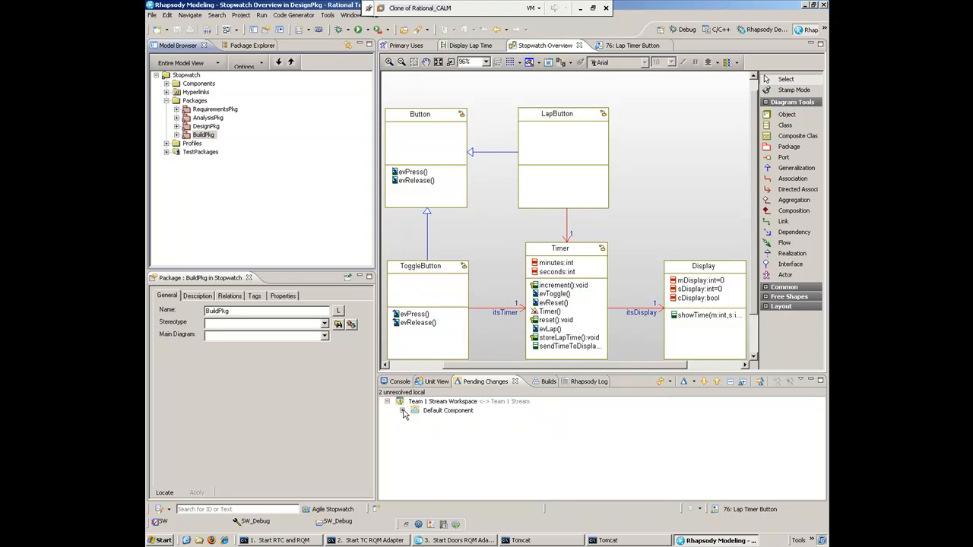
# - Expand the Unresolved changes to list Stopwatch.rpy with its modified BuildPkg.sbs and DesignPkg.sbs
pyautogui.click(405, 411)
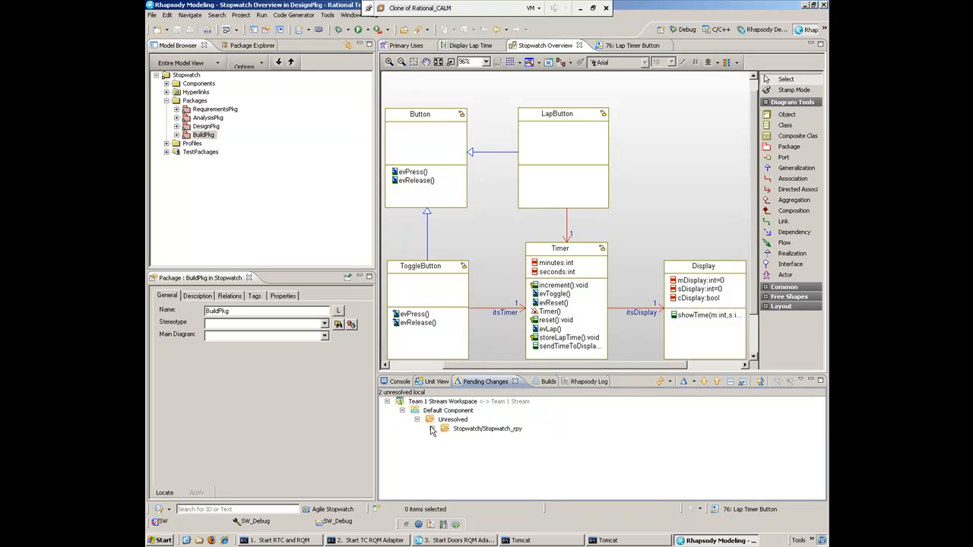
pyautogui.click(428, 429)
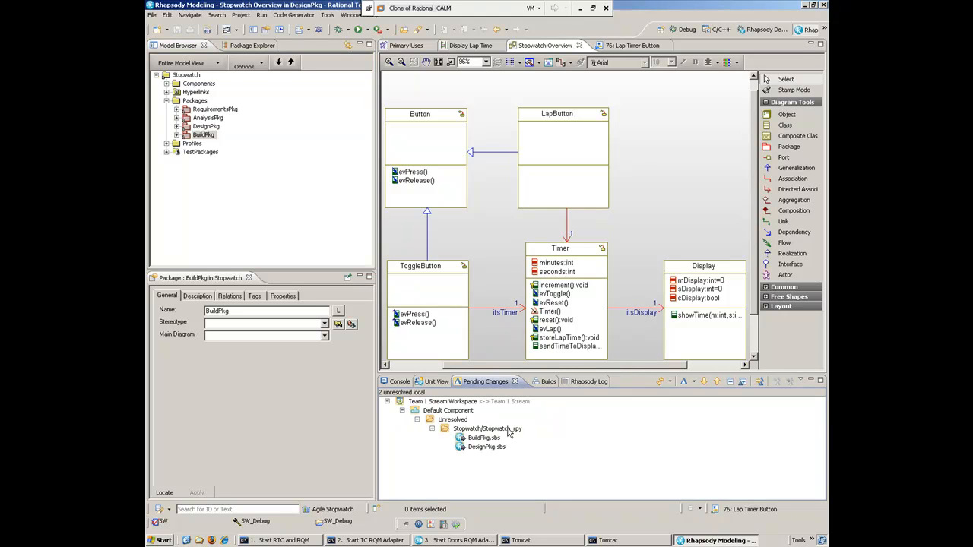
pyautogui.moveTo(542, 399)
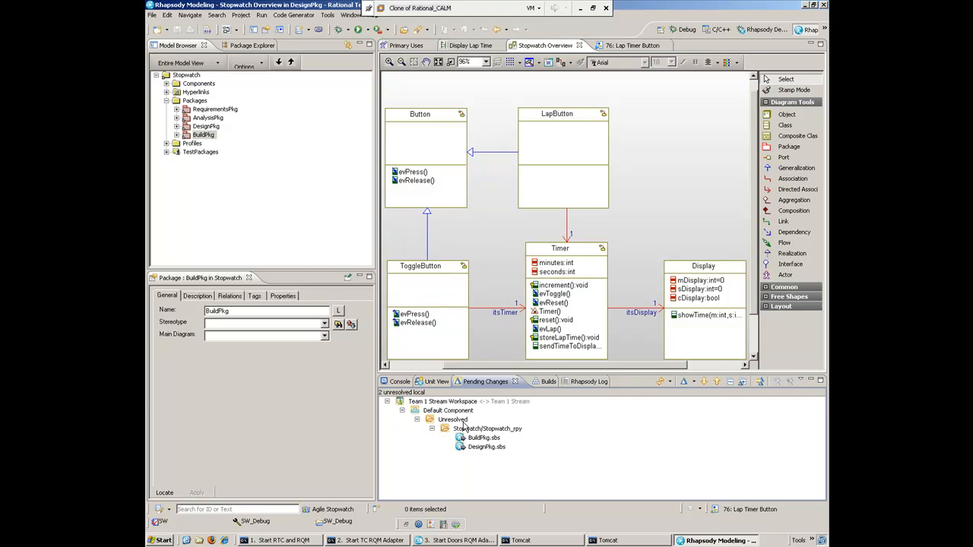
# - Check in and deliver the unresolved Stopwatch changes, associating work item 76: Lap Timer Button
pyautogui.rightClick(453, 419)
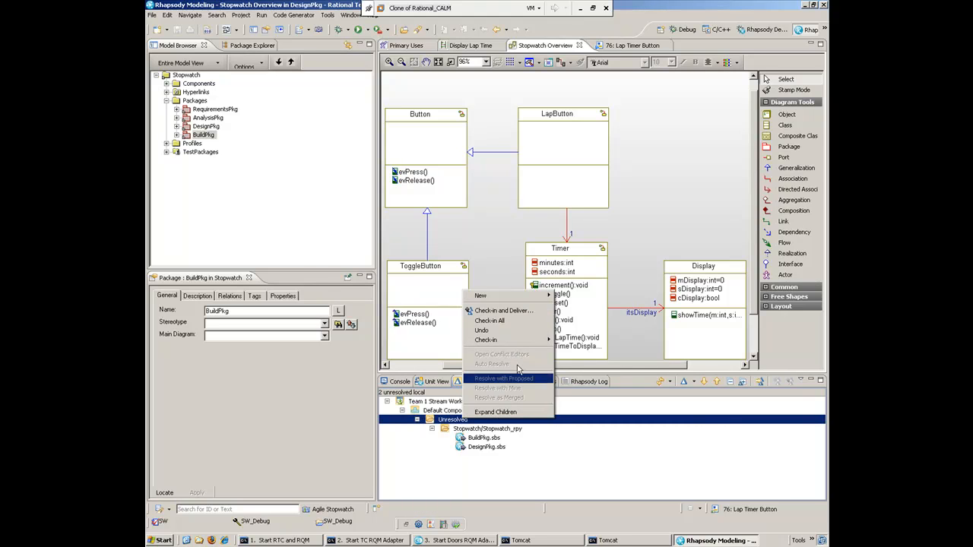
pyautogui.moveTo(503, 310)
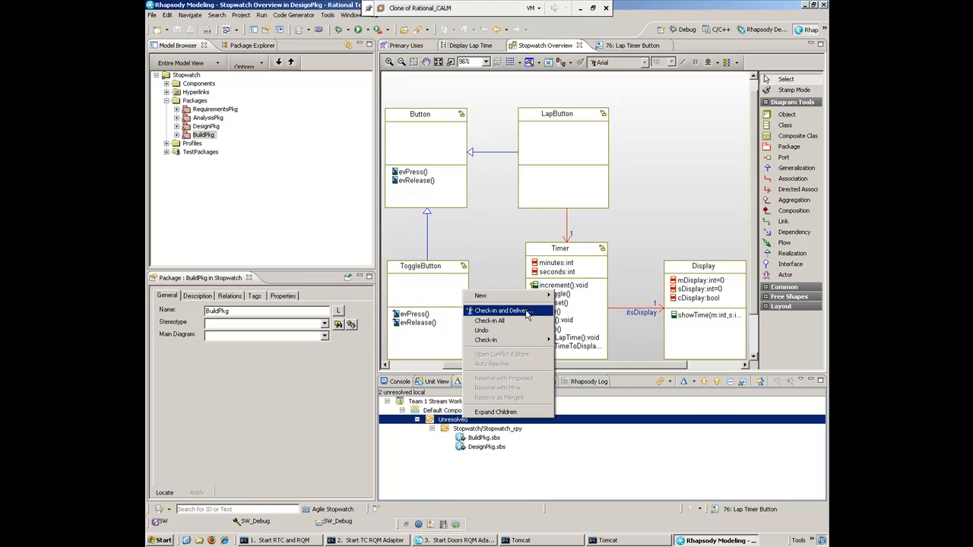
pyautogui.click(501, 310)
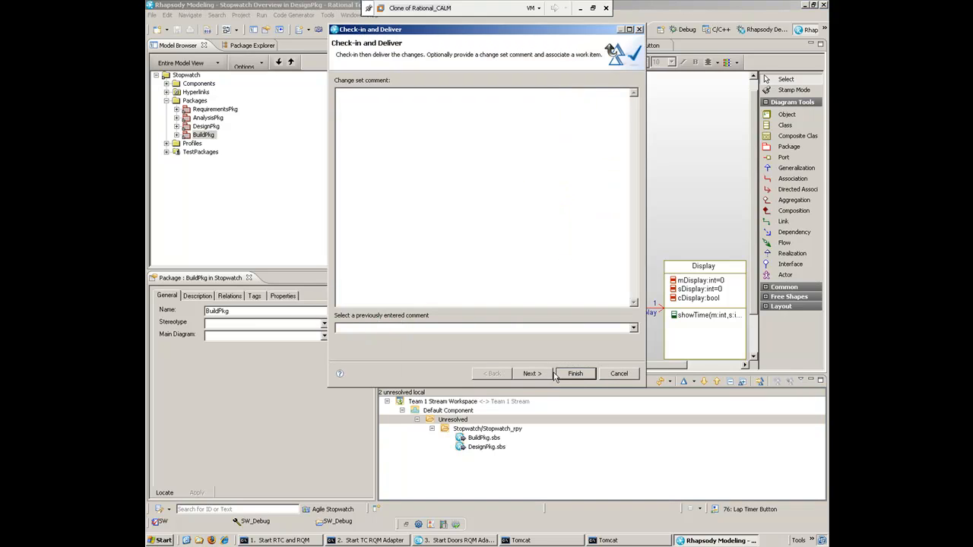
pyautogui.click(532, 374)
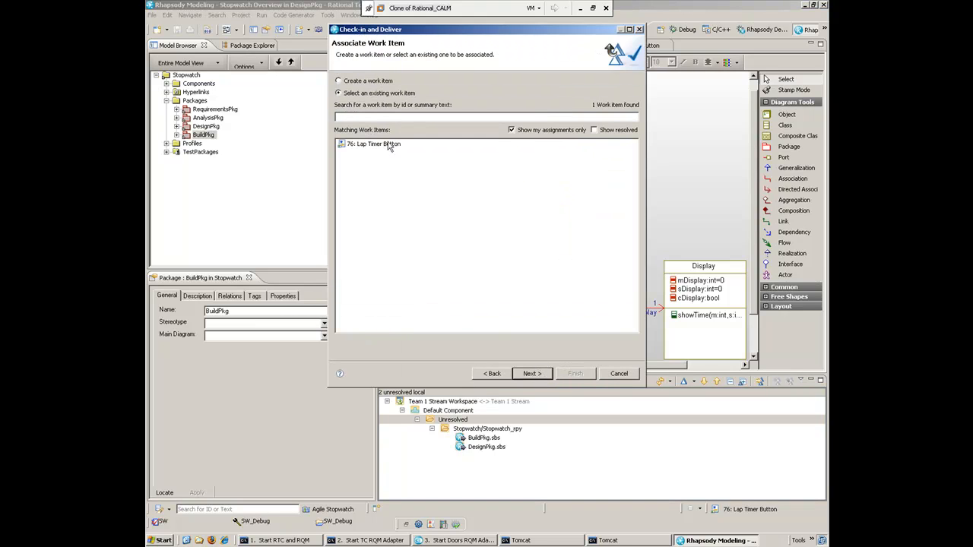
pyautogui.click(373, 143)
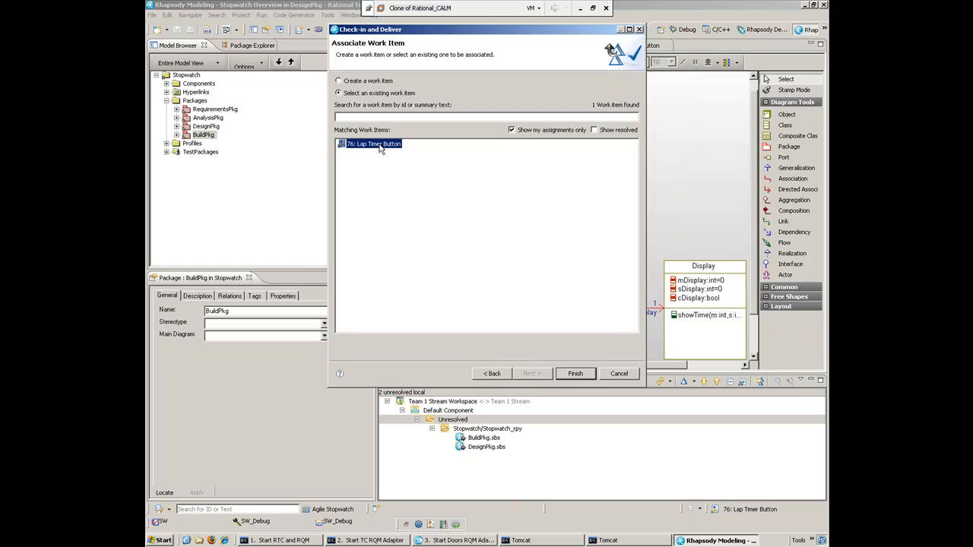
pyautogui.click(575, 374)
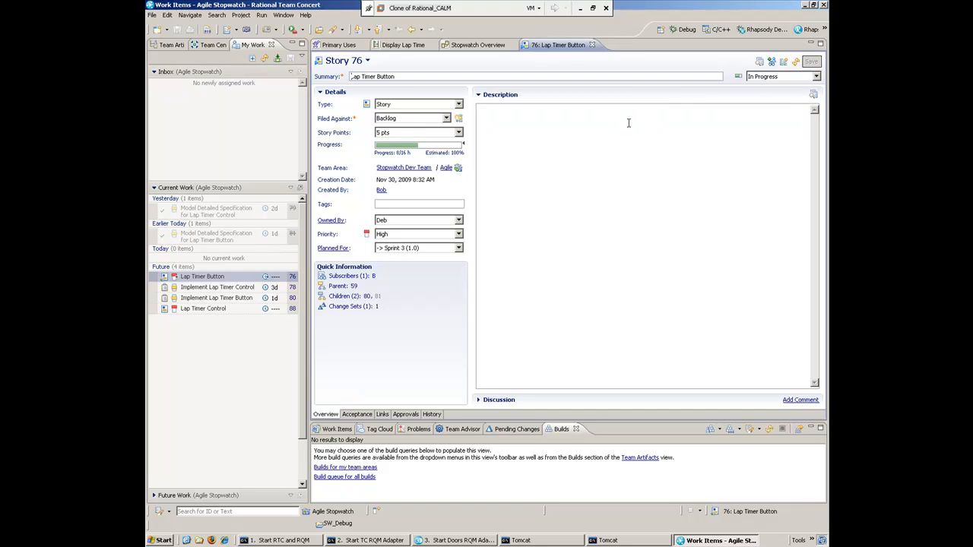
pyautogui.moveTo(490, 236)
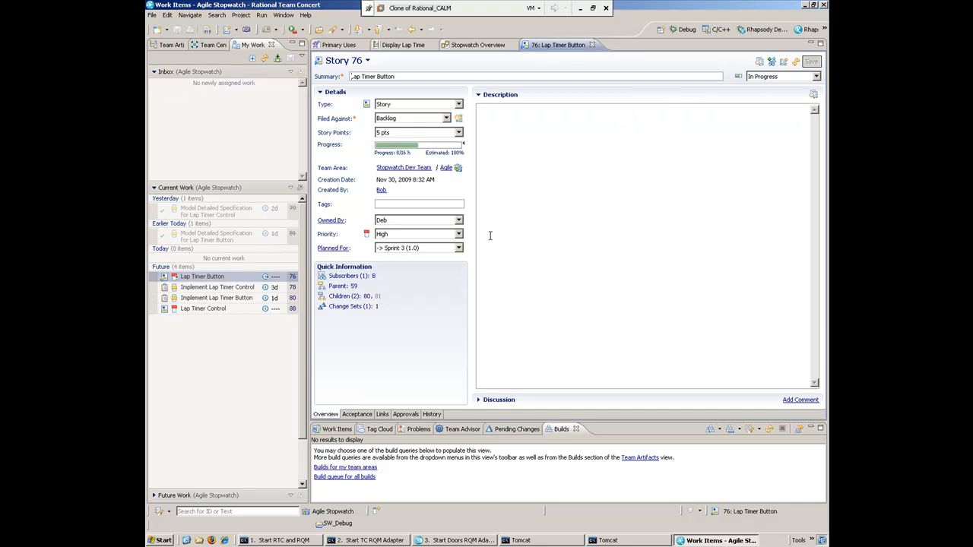
pyautogui.moveTo(541, 228)
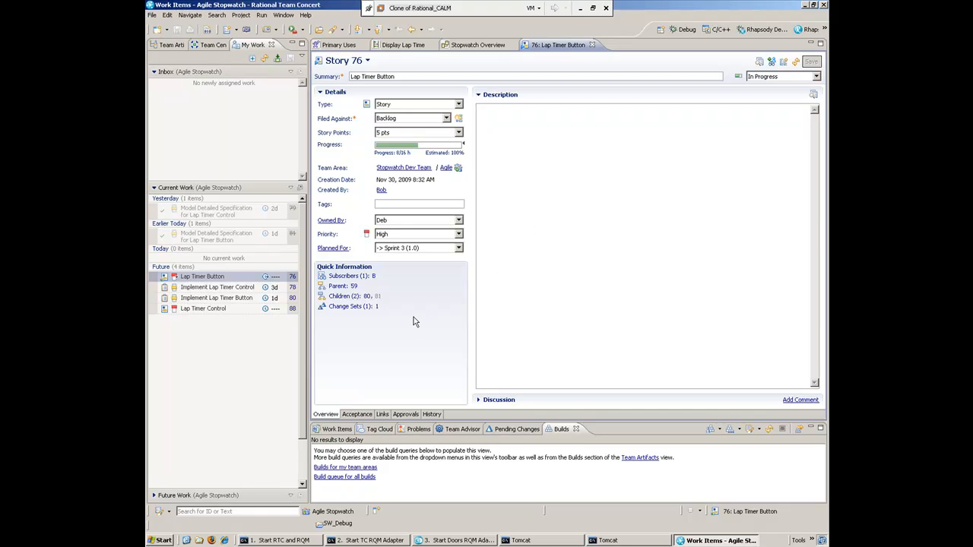
pyautogui.moveTo(347, 307)
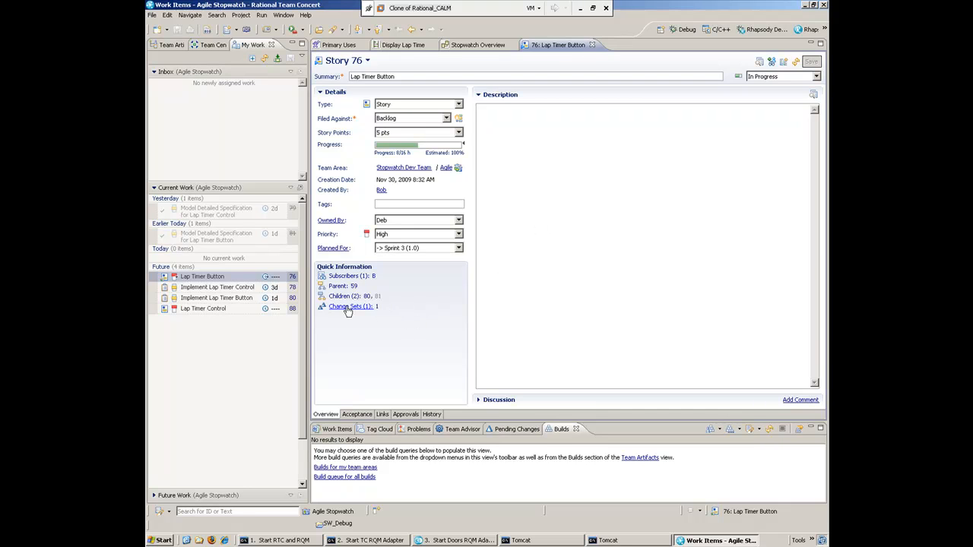
# - Follow Story 76's Change Sets (1) link to its Links tab showing the delivered change set
pyautogui.click(382, 414)
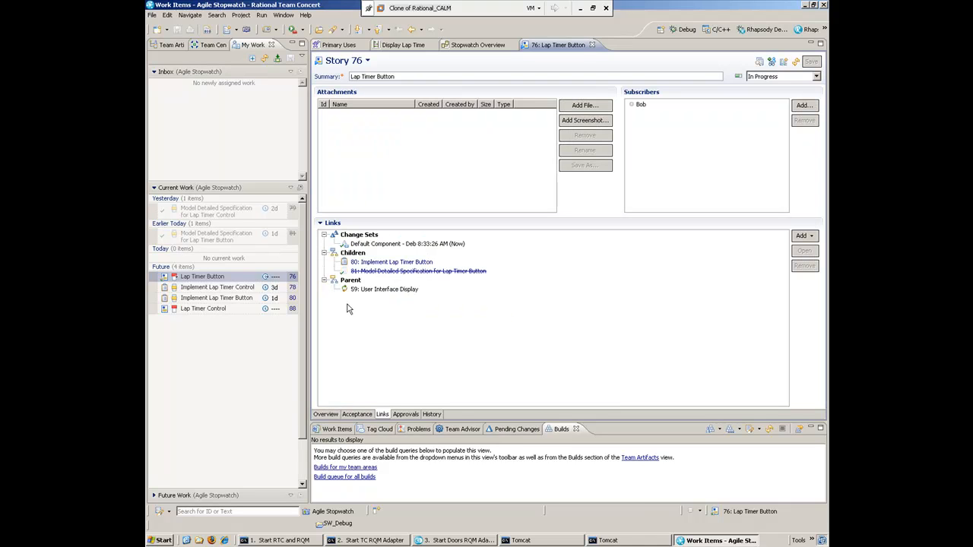
pyautogui.moveTo(368, 295)
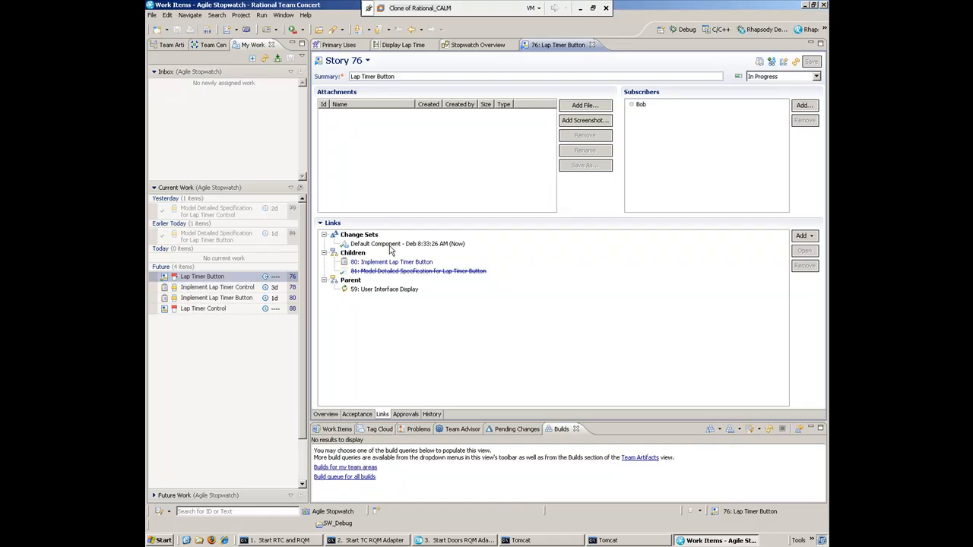
pyautogui.moveTo(450, 251)
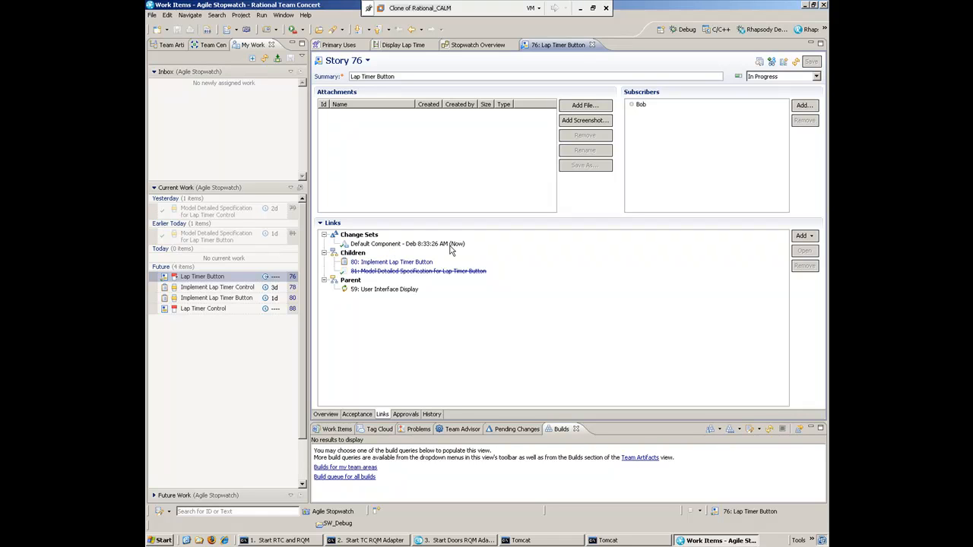
pyautogui.moveTo(806, 89)
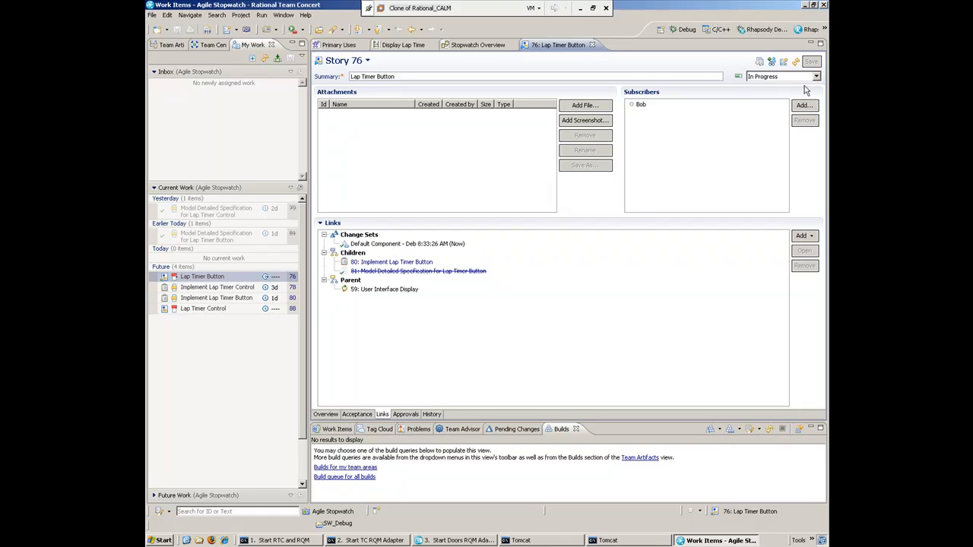
# - Move Story 76 to Implemented via the Complete Development transition and save it
pyautogui.click(817, 76)
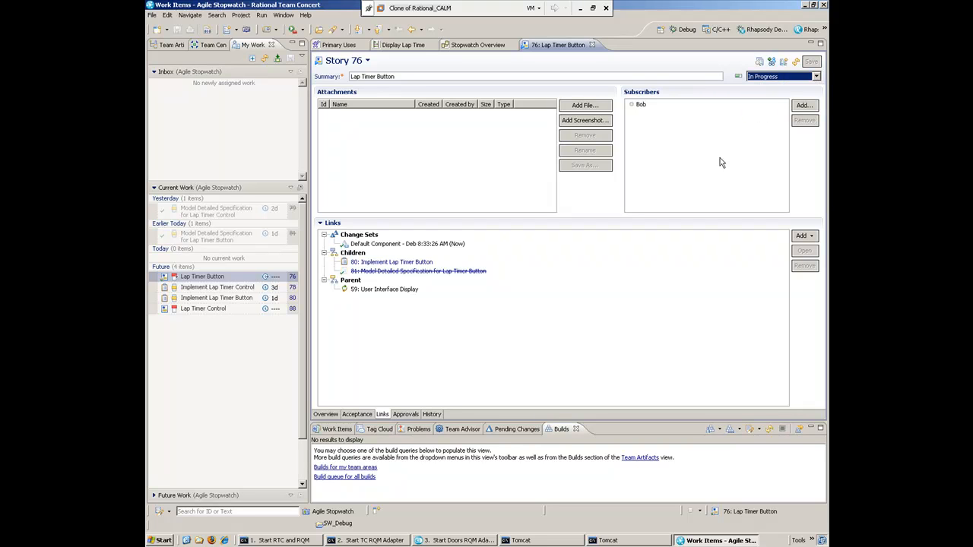
pyautogui.click(816, 76)
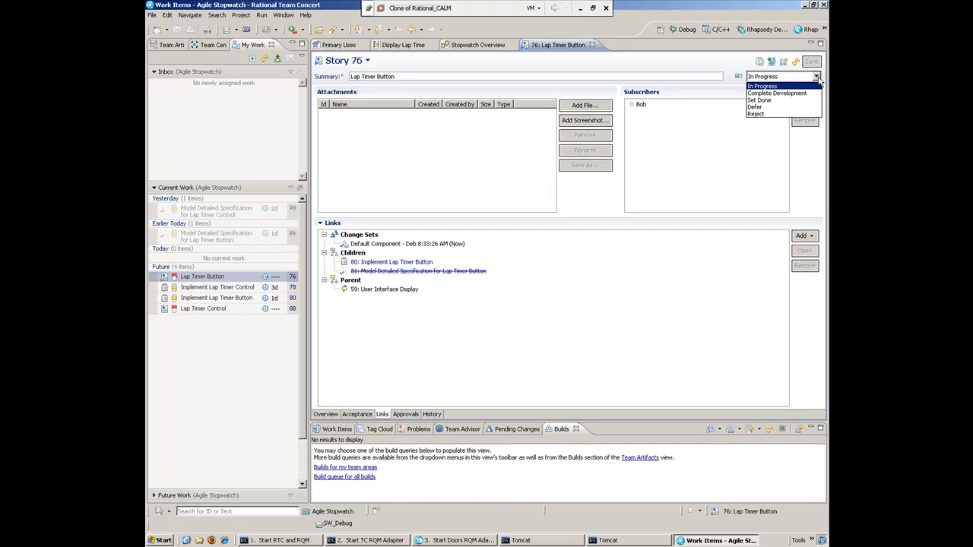
pyautogui.click(777, 92)
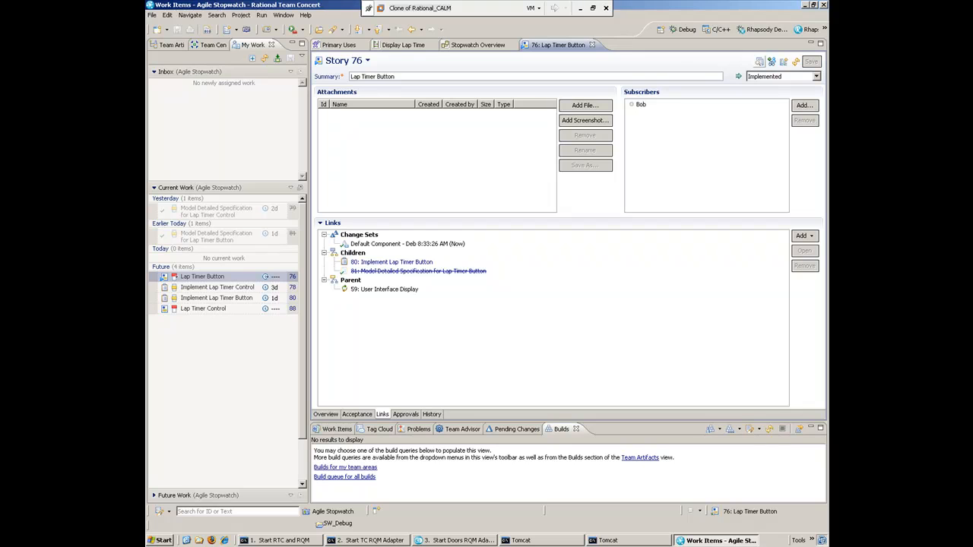
pyautogui.click(477, 44)
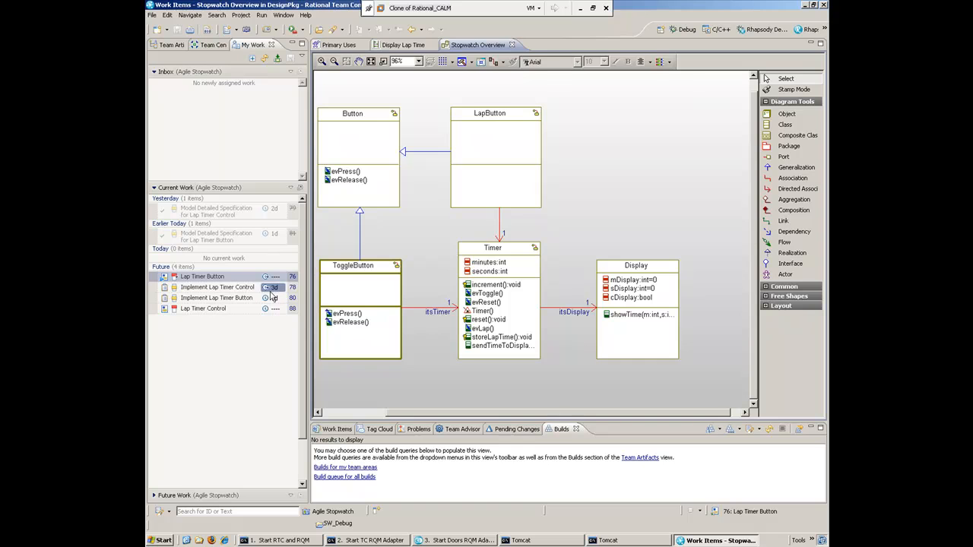
# - Open the Lap Timer Control story from My Work and set it In Progress with Start Working
pyautogui.doubleClick(204, 309)
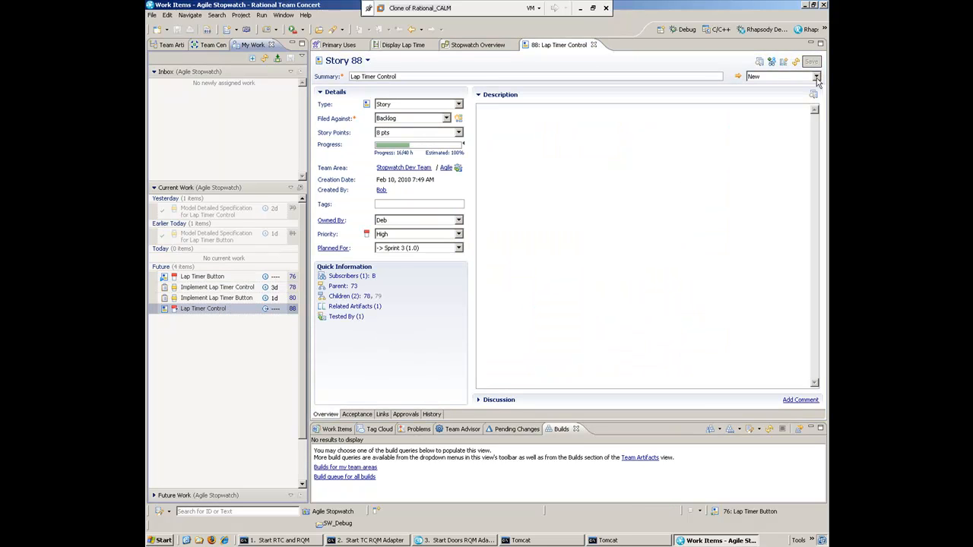
pyautogui.click(815, 76)
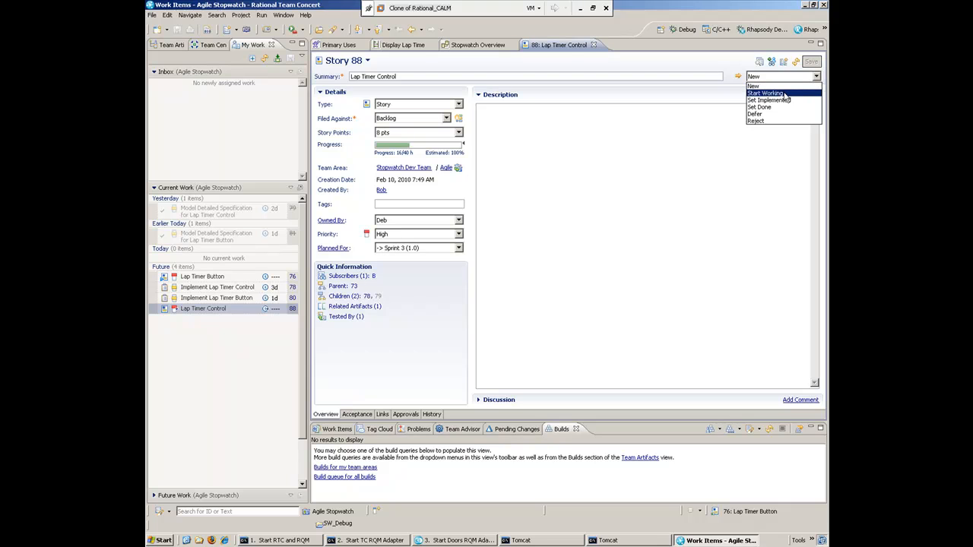
pyautogui.click(763, 92)
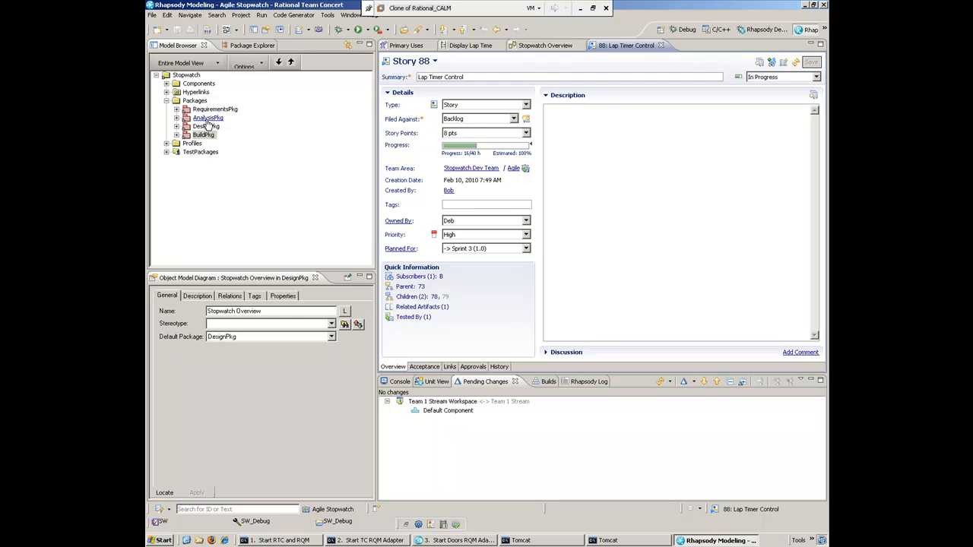
pyautogui.moveTo(524, 49)
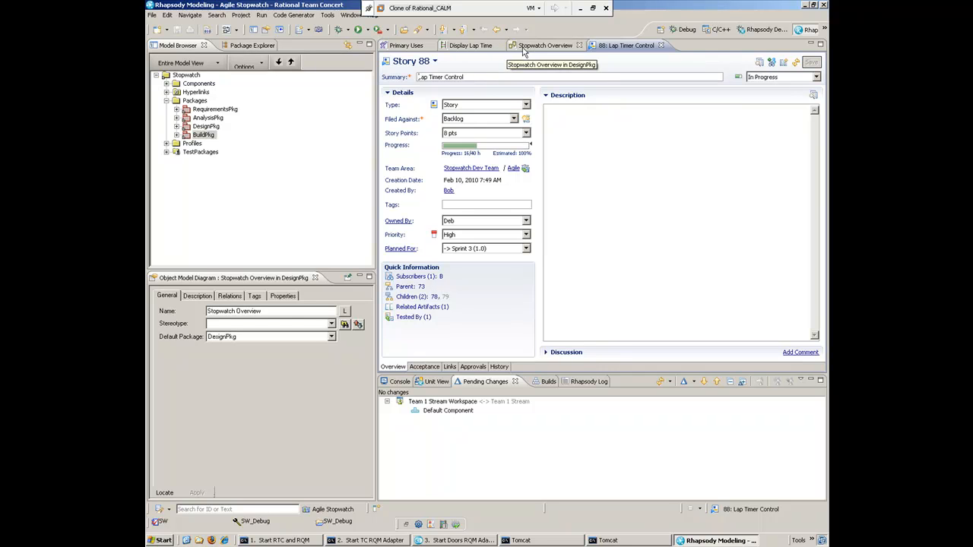
# - Select DesignPkg > Timer's storeLapTime operation and show its empty Implementation body
pyautogui.click(544, 45)
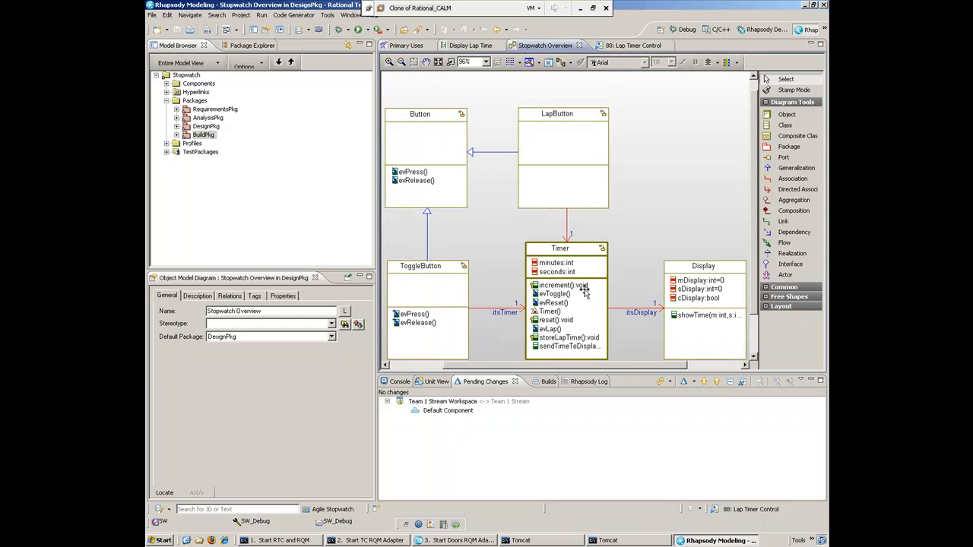
pyautogui.moveTo(556, 255)
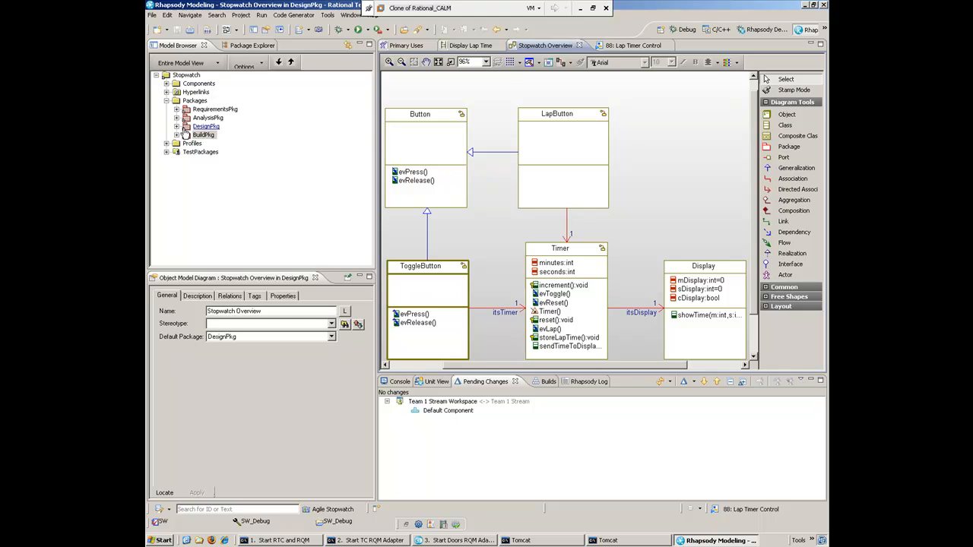
pyautogui.click(176, 126)
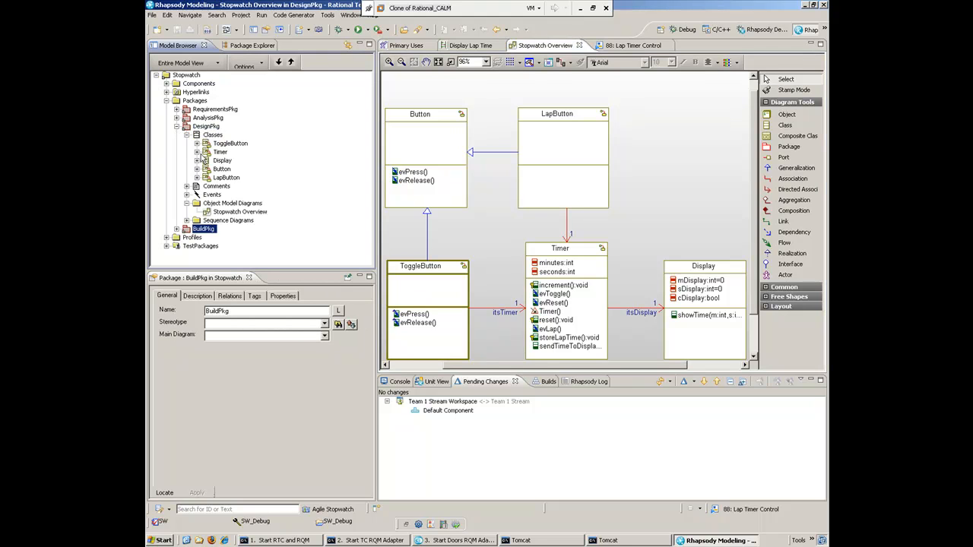
pyautogui.click(197, 152)
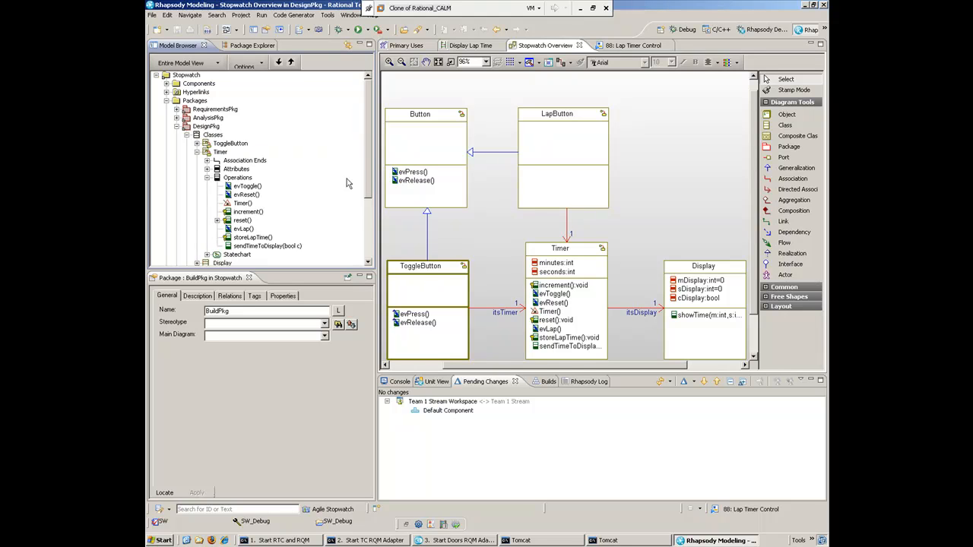
pyautogui.click(251, 186)
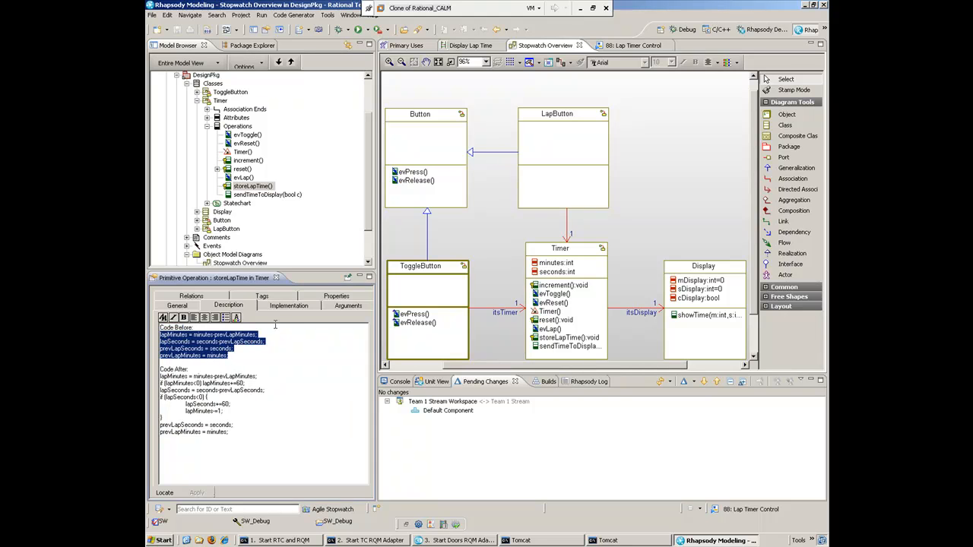
pyautogui.click(283, 306)
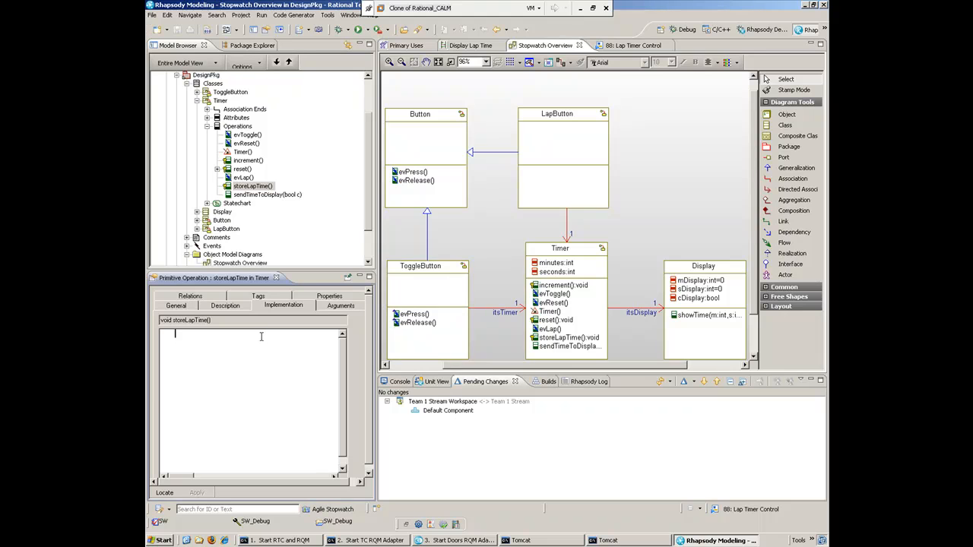